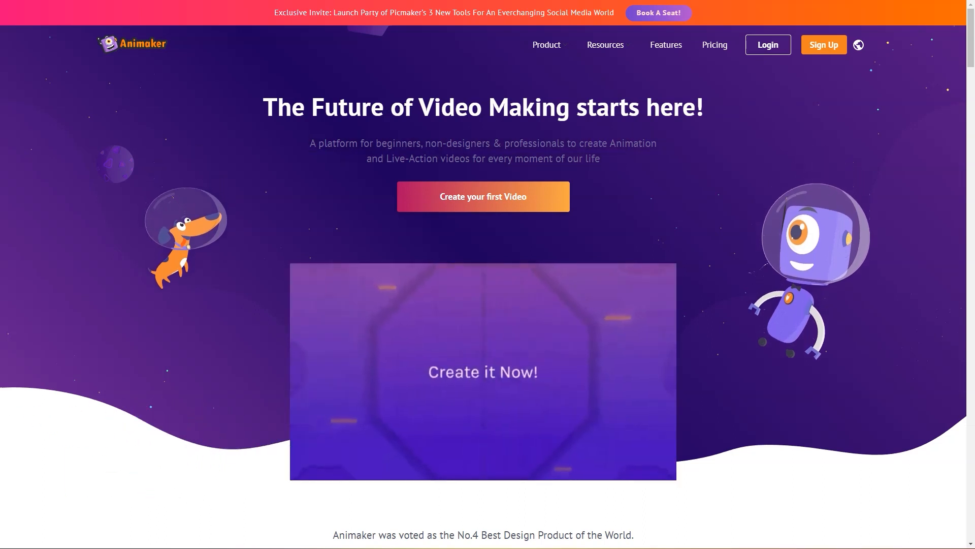
- Scroll the Animaker homepage through its feature sections, highlighting text along the way
{"action": "scroll", "scroll_direction": "down", "scroll_amount": 3}
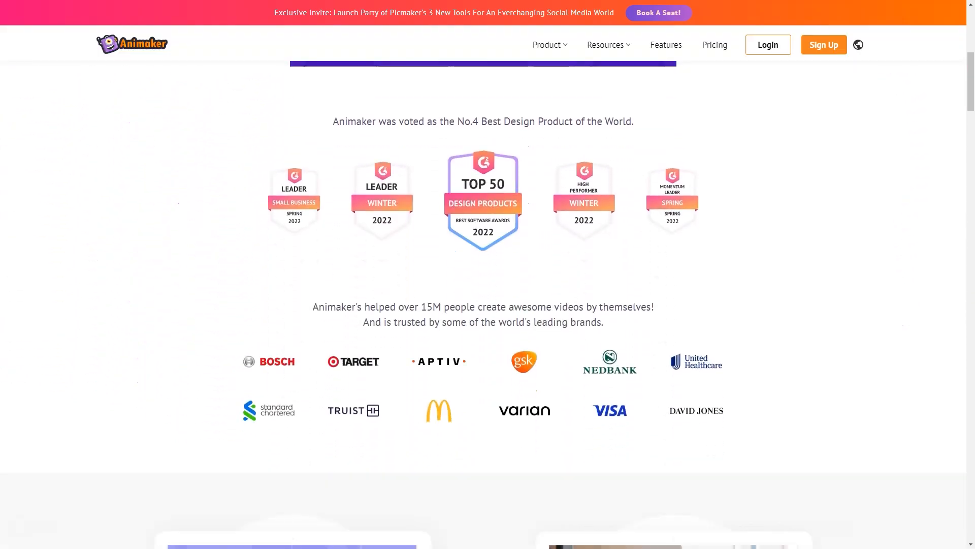
{"action": "scroll", "scroll_direction": "down", "scroll_amount": 3}
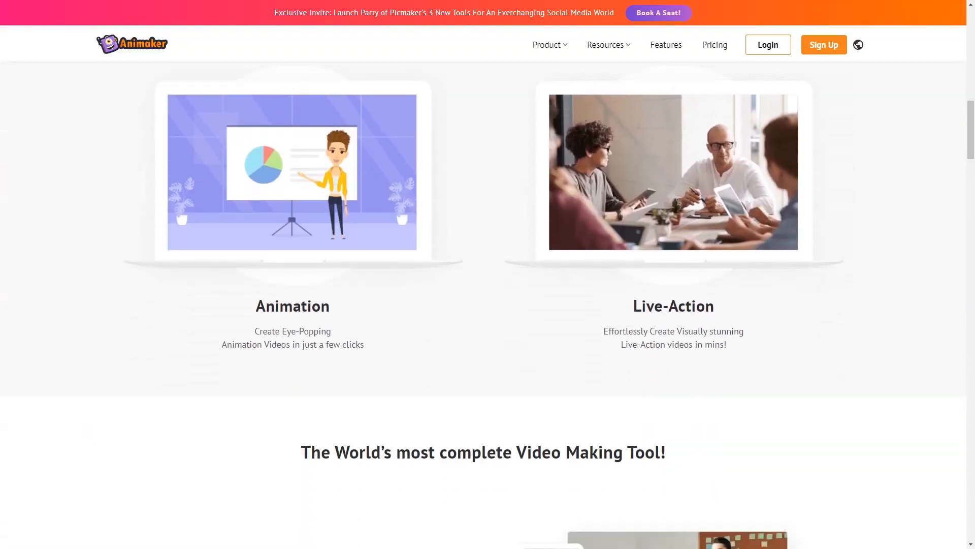
{"action": "double_click", "coordinate": [292, 305]}
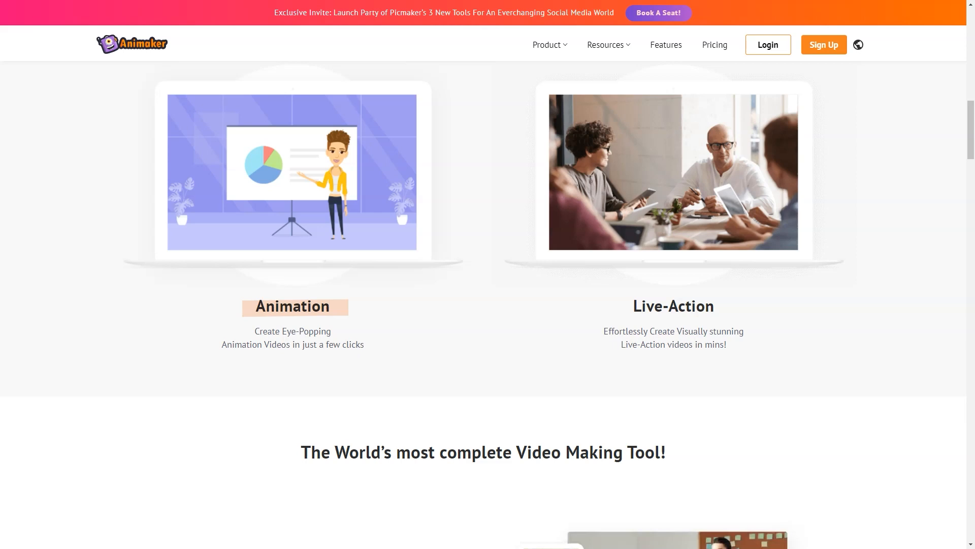
{"action": "scroll", "scroll_direction": "down", "scroll_amount": 3}
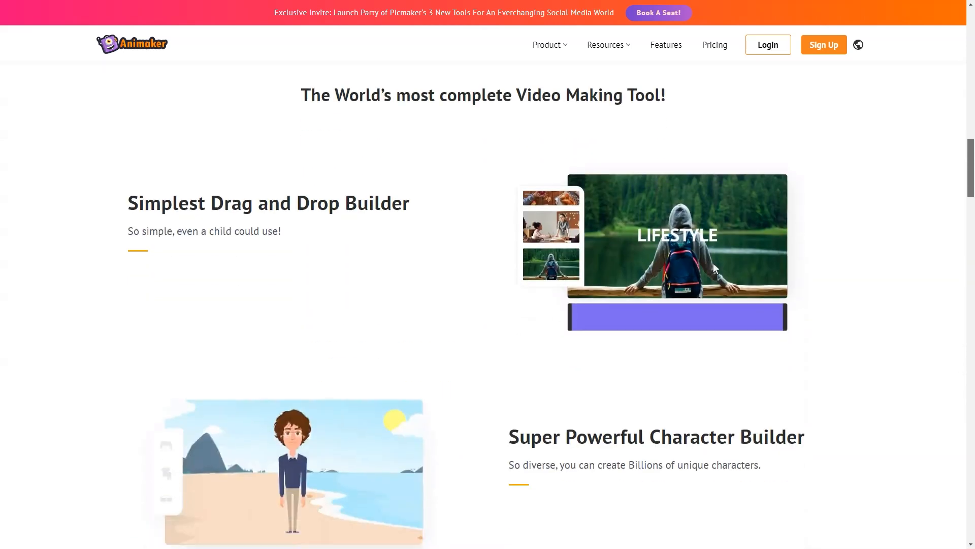
{"action": "left_click_drag", "start_coordinate": [300, 95], "coordinate": [568, 95]}
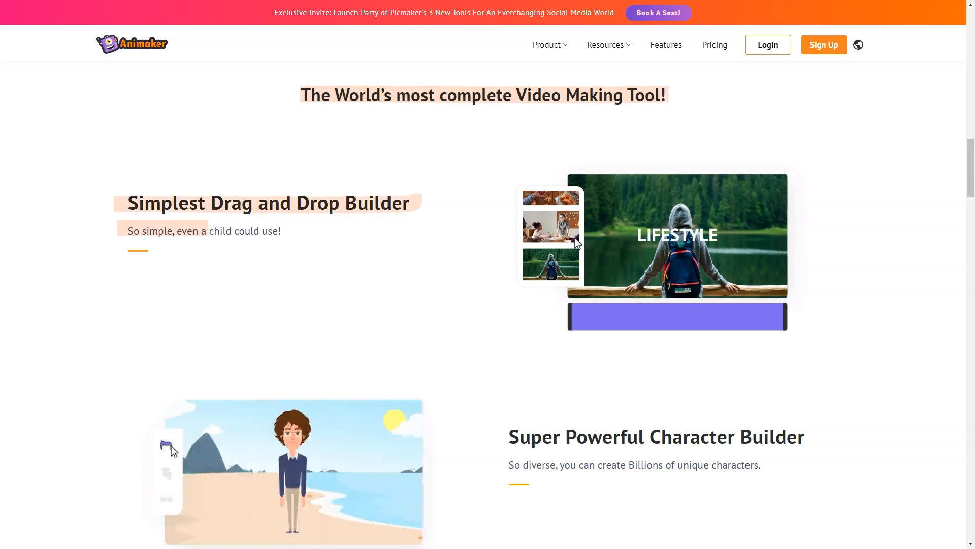
{"action": "scroll", "scroll_direction": "down", "scroll_amount": 3}
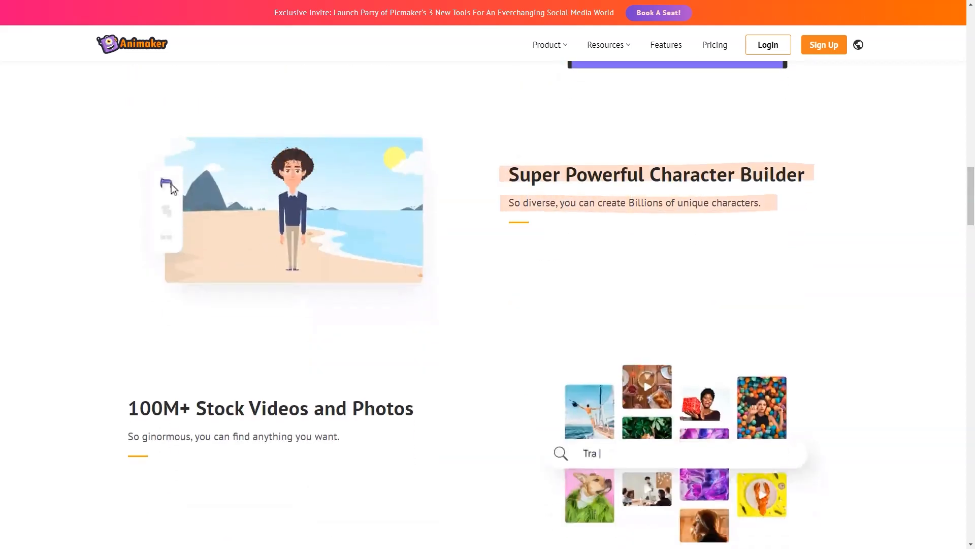
{"action": "scroll", "scroll_direction": "down", "scroll_amount": 3}
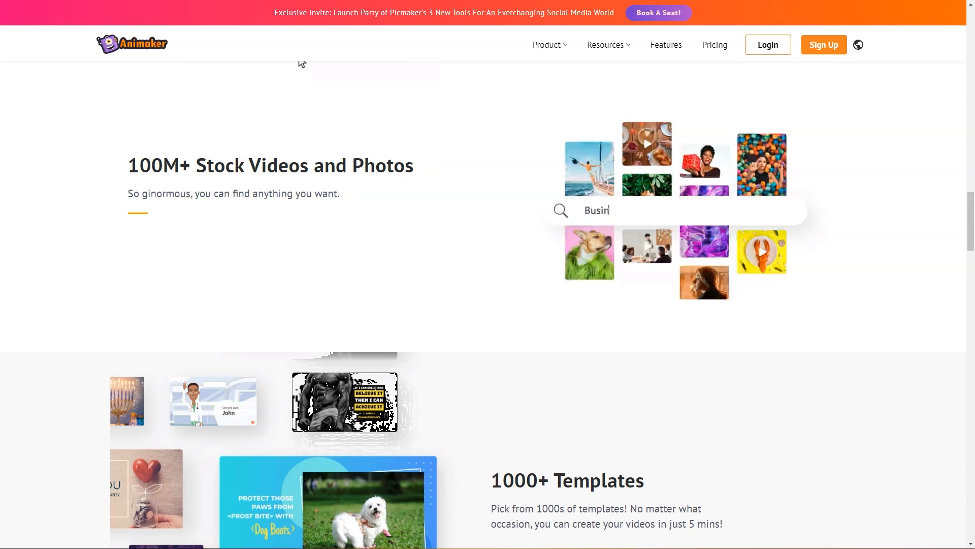
{"action": "scroll", "scroll_direction": "down", "scroll_amount": 3}
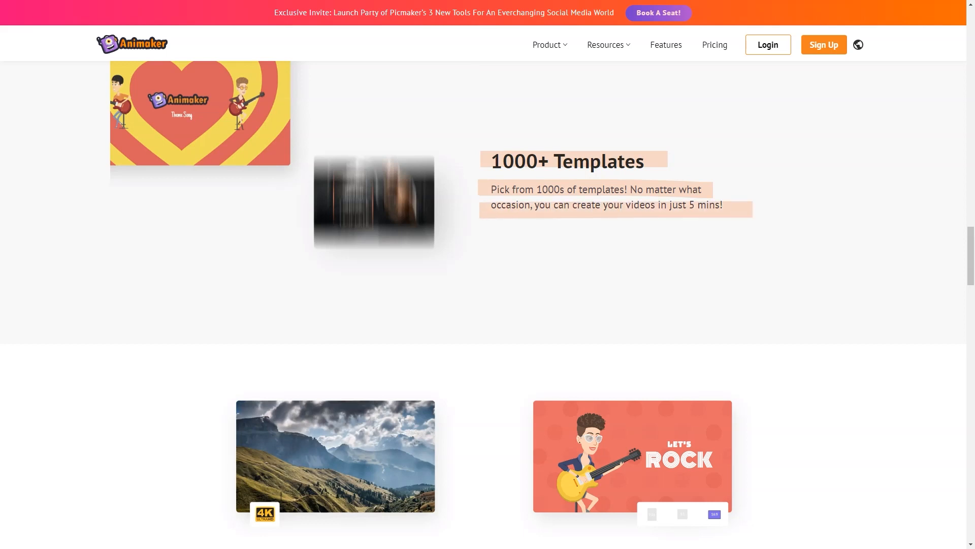
{"action": "scroll", "scroll_direction": "down", "scroll_amount": 3}
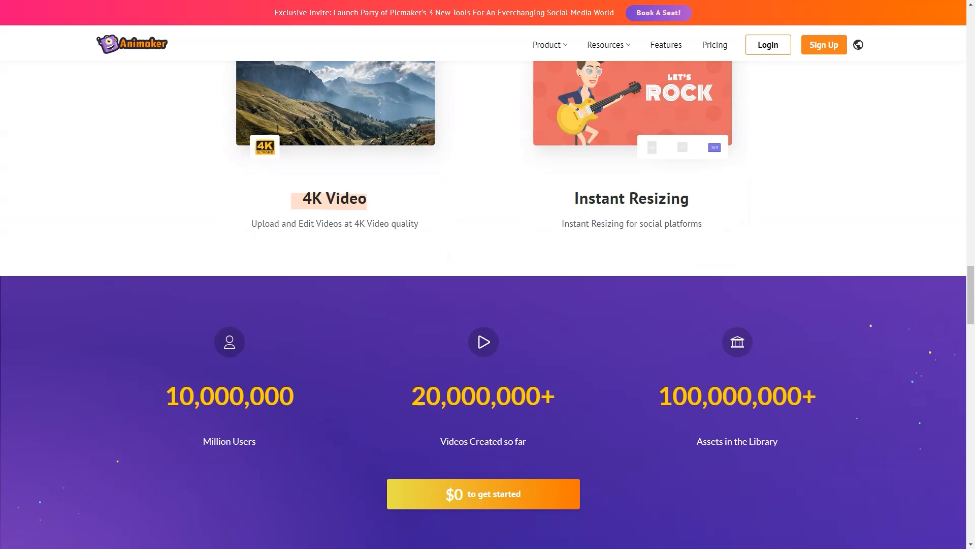
{"action": "scroll", "scroll_direction": "down", "scroll_amount": 3}
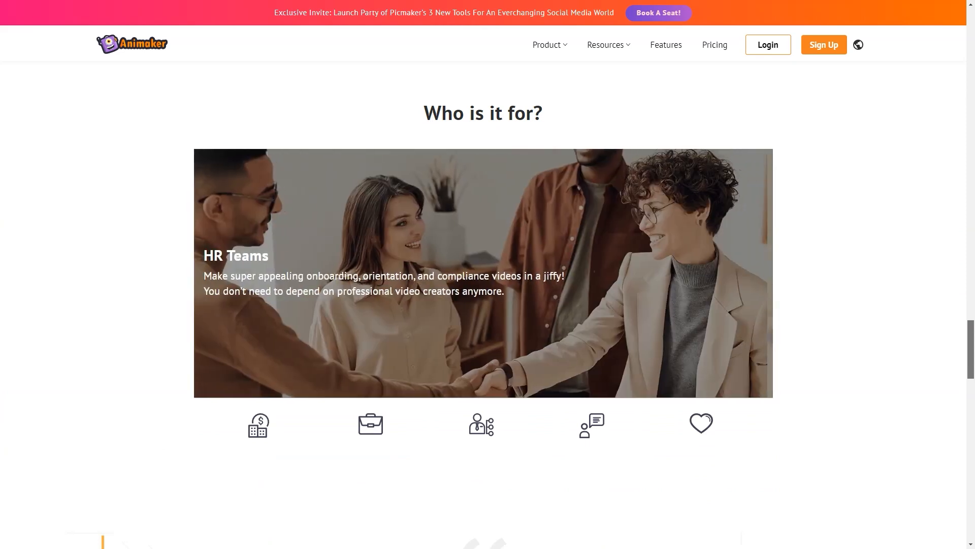
{"action": "scroll", "scroll_direction": "down", "scroll_amount": 3}
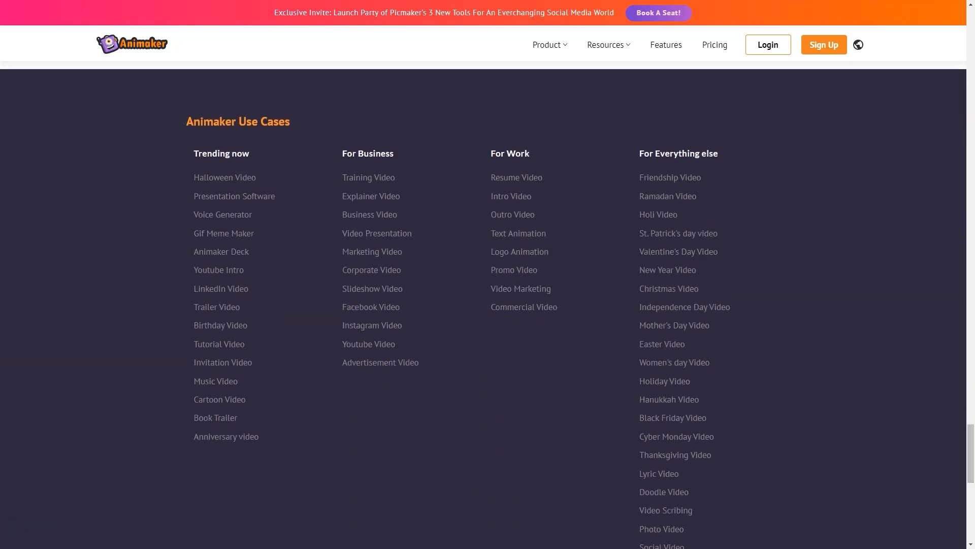
{"action": "scroll", "scroll_direction": "up", "scroll_amount": 3}
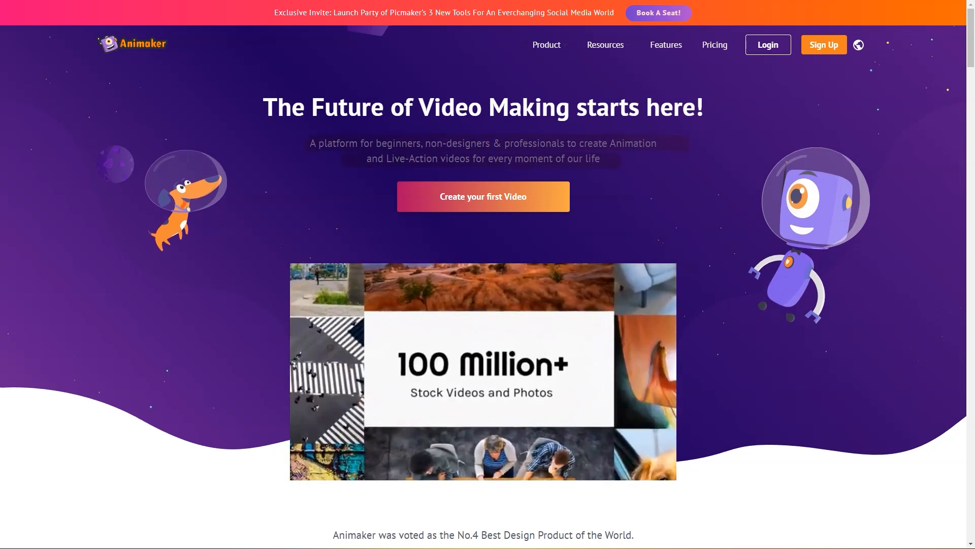
- Continue past Animaker's templates and stats to the 'Who is it for?' audience section
{"action": "scroll", "scroll_direction": "down", "scroll_amount": 3}
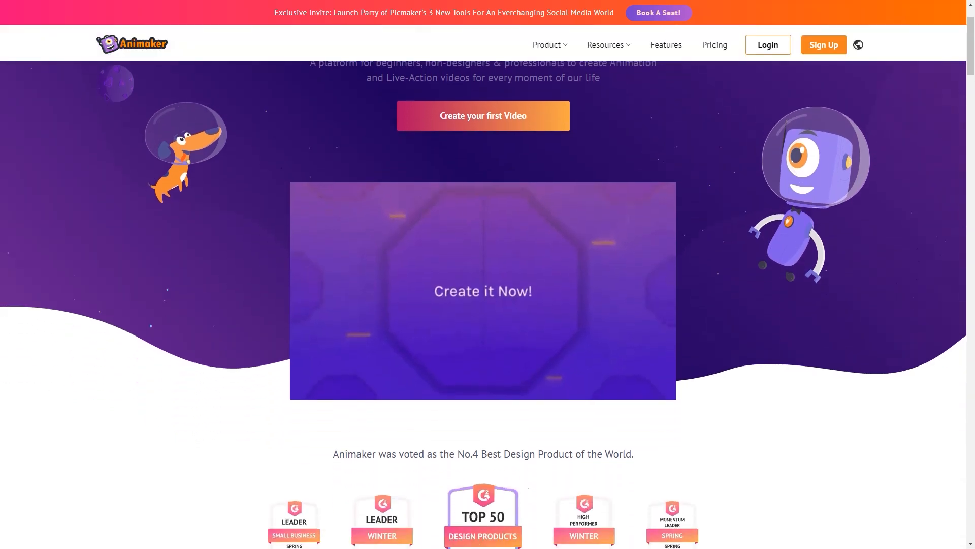
{"action": "scroll", "scroll_direction": "down", "scroll_amount": 3}
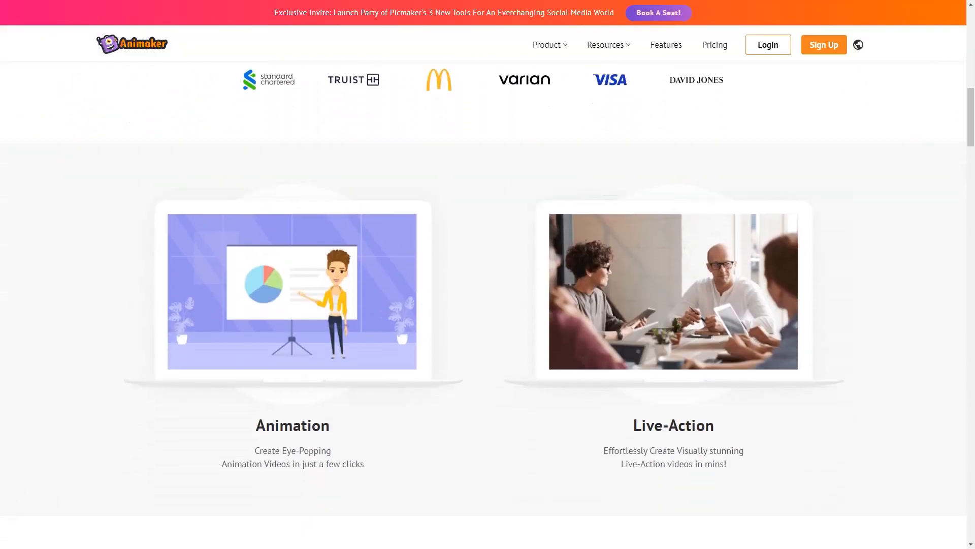
{"action": "scroll", "scroll_direction": "down", "scroll_amount": 3}
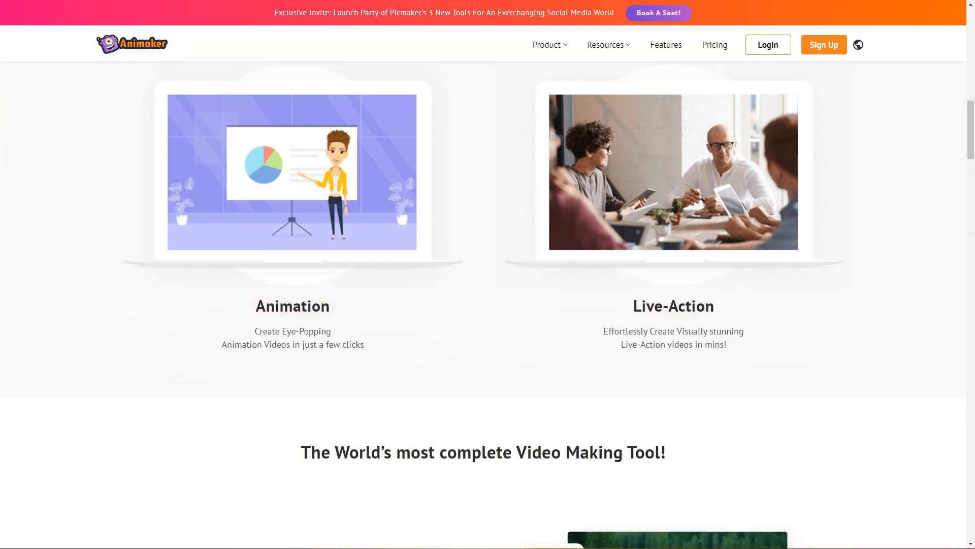
{"action": "scroll", "scroll_direction": "down", "scroll_amount": 3}
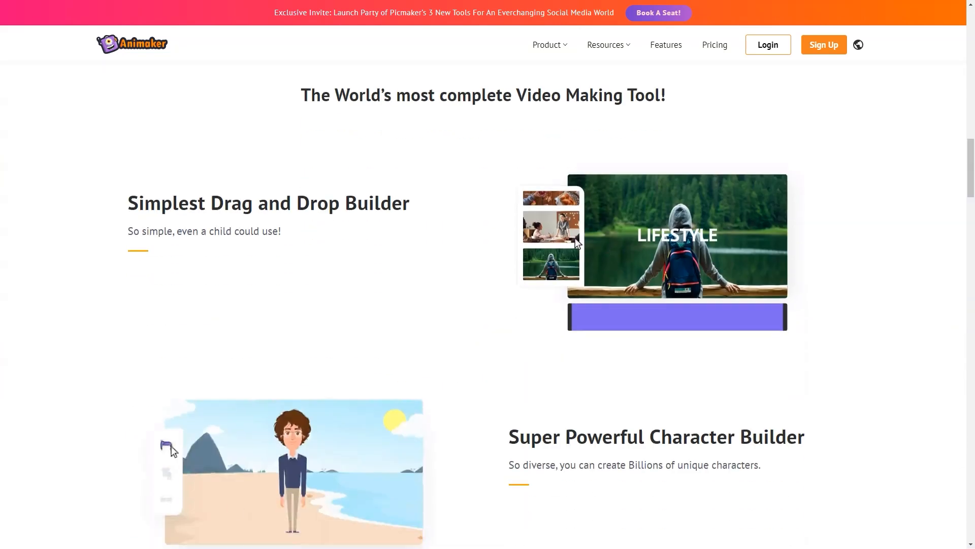
{"action": "triple_click", "coordinate": [482, 95]}
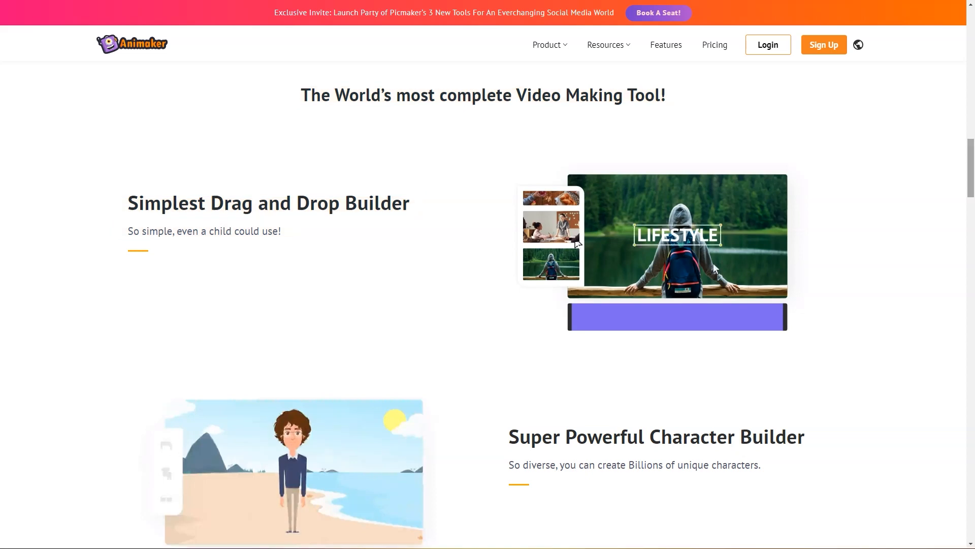
{"action": "scroll", "scroll_direction": "down", "scroll_amount": 3}
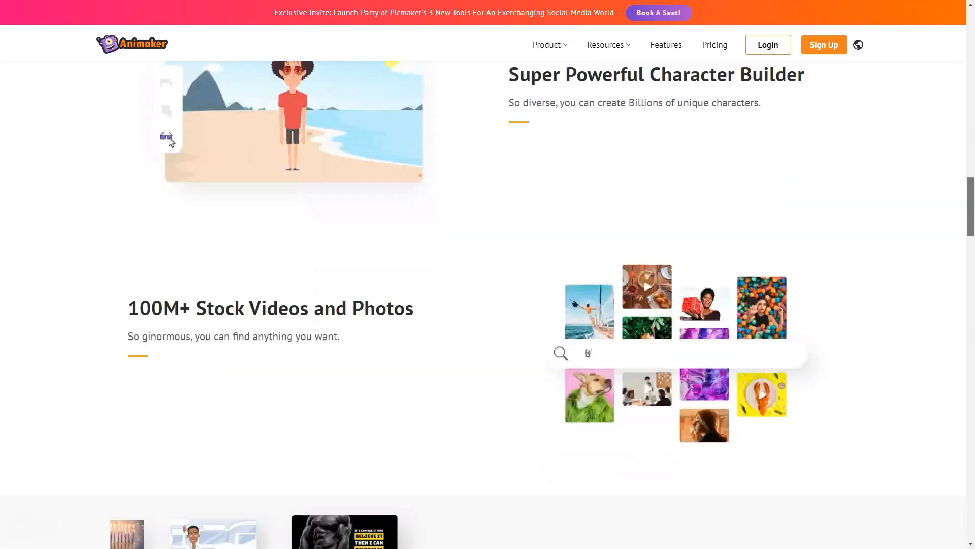
{"action": "scroll", "scroll_direction": "down", "scroll_amount": 3}
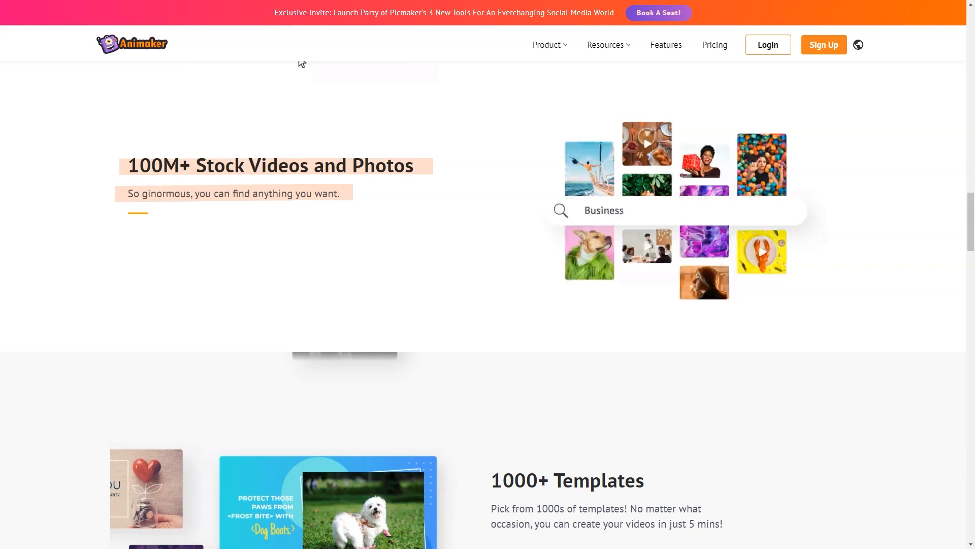
{"action": "scroll", "scroll_direction": "down", "scroll_amount": 3}
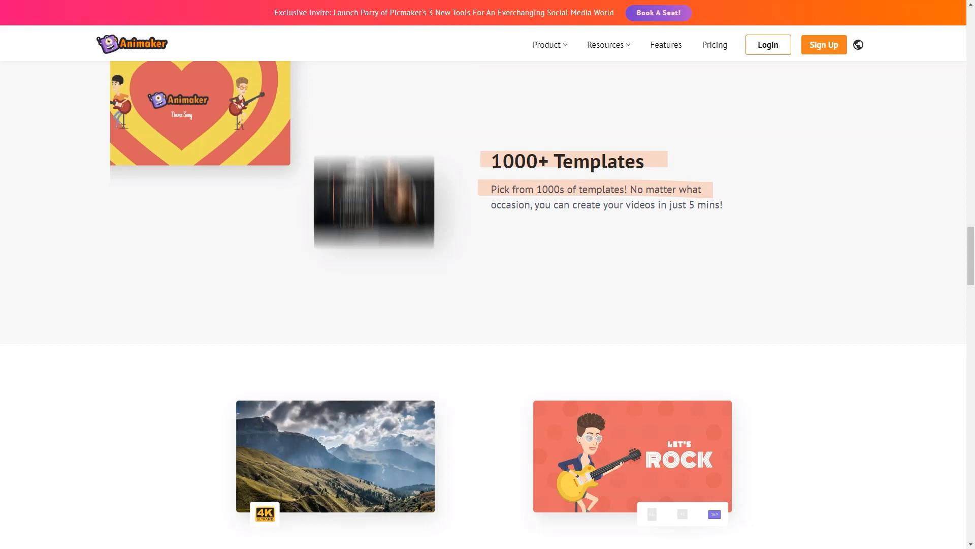
{"action": "scroll", "scroll_direction": "down", "scroll_amount": 3}
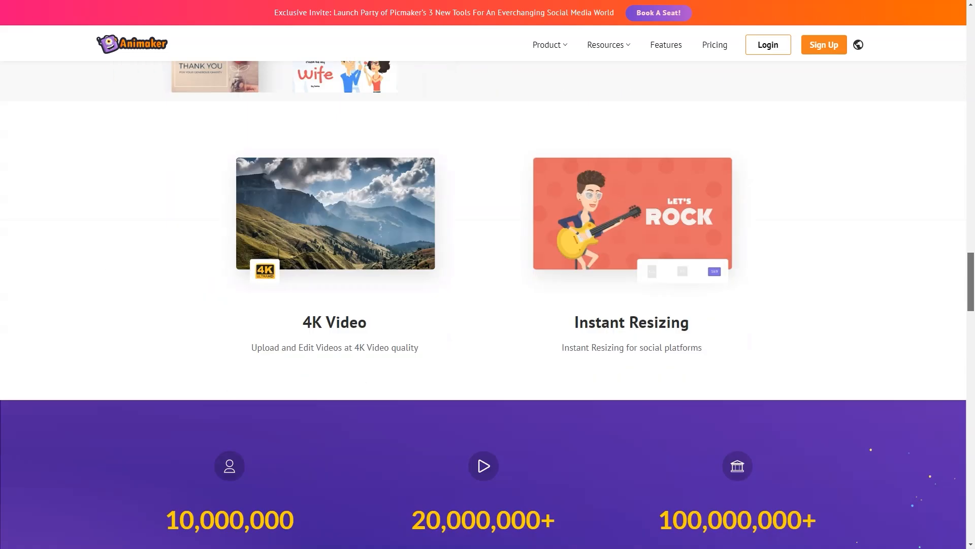
{"action": "scroll", "scroll_direction": "down", "scroll_amount": 3}
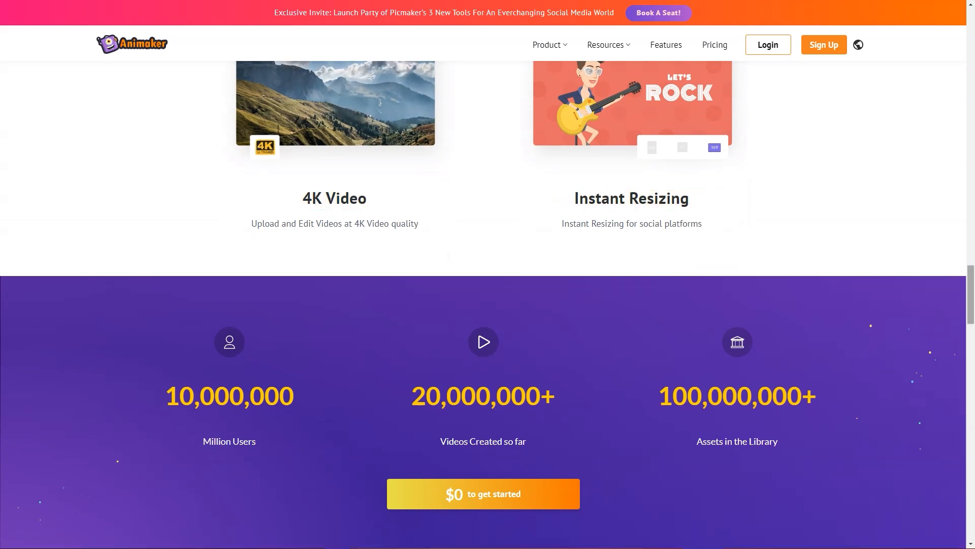
{"action": "scroll", "scroll_direction": "down", "scroll_amount": 3}
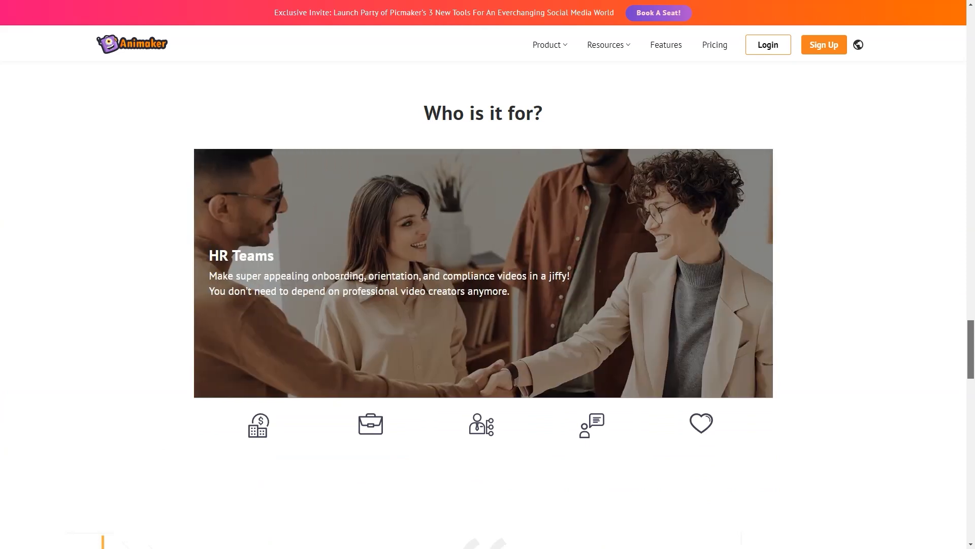
{"action": "scroll", "scroll_direction": "down", "scroll_amount": 3}
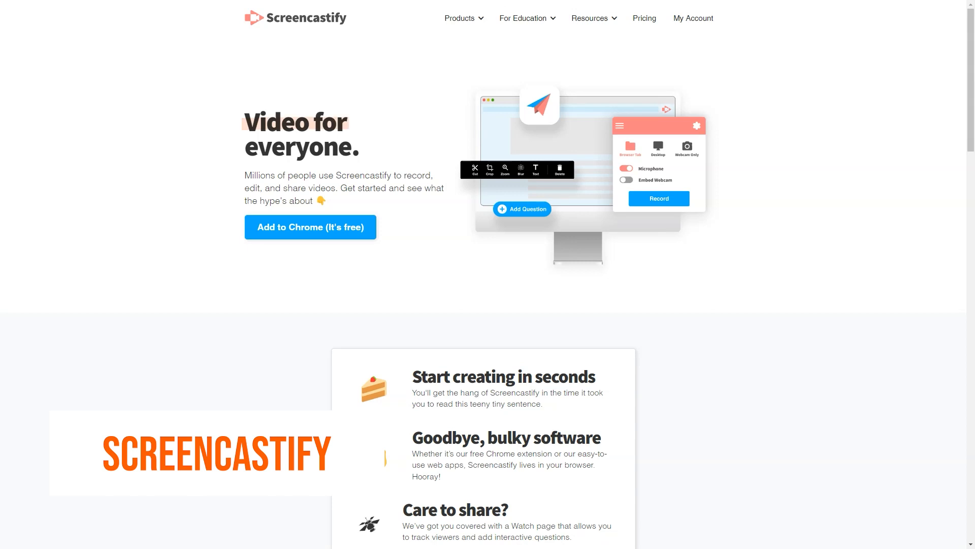
- Scroll the Screencastify homepage past the tweet testimonials to 'Three products for your video toolbelt'
{"action": "scroll", "scroll_direction": "down", "scroll_amount": 3}
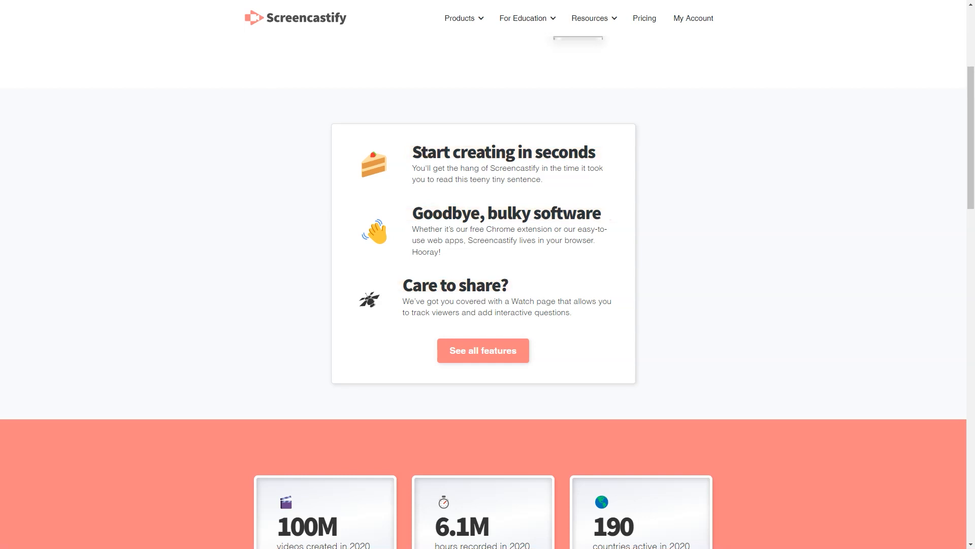
{"action": "scroll", "scroll_direction": "down", "scroll_amount": 3}
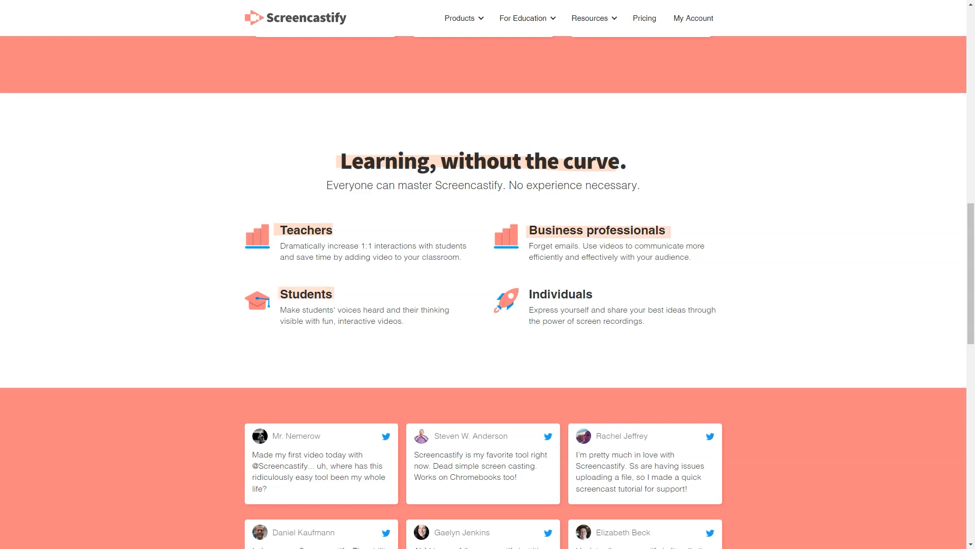
{"action": "scroll", "scroll_direction": "down", "scroll_amount": 3}
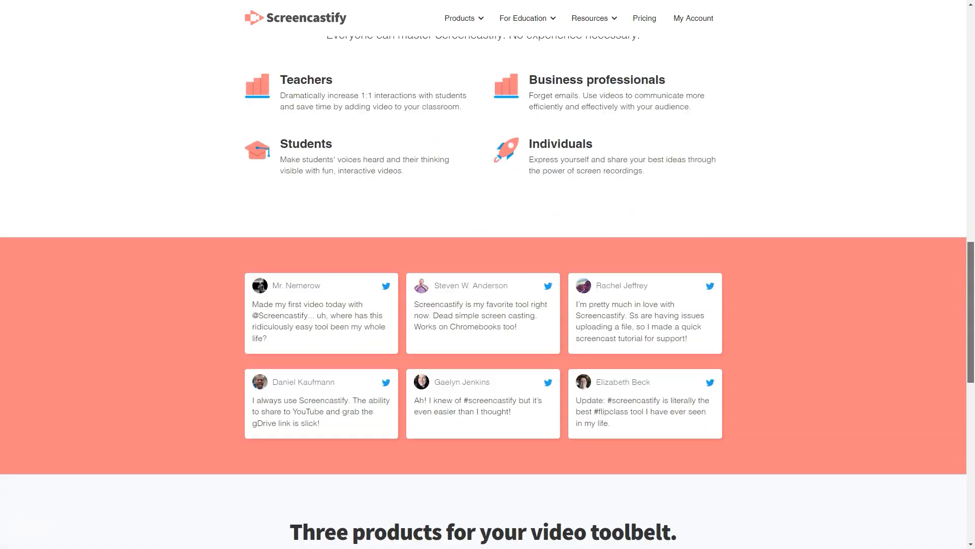
{"action": "scroll", "scroll_direction": "down", "scroll_amount": 3}
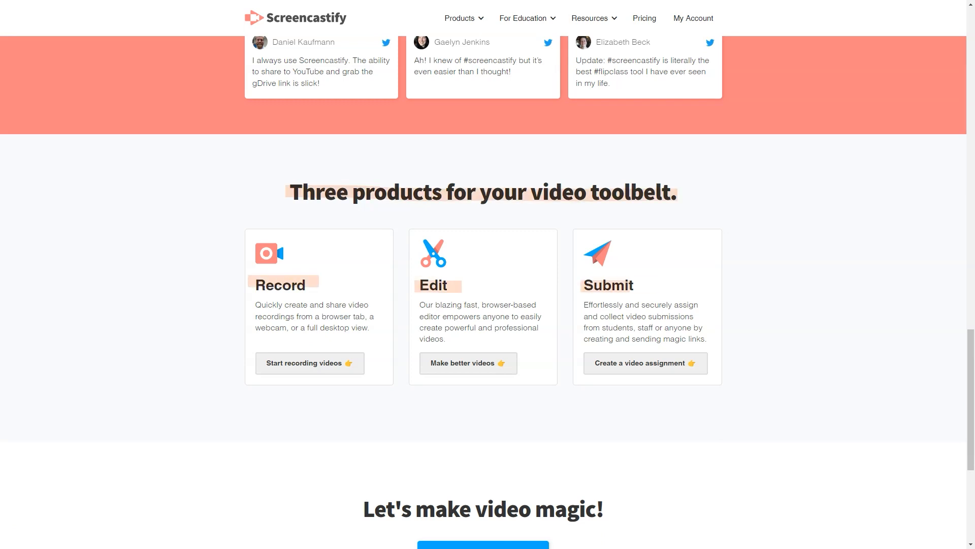
{"action": "scroll", "scroll_direction": "up", "scroll_amount": 3}
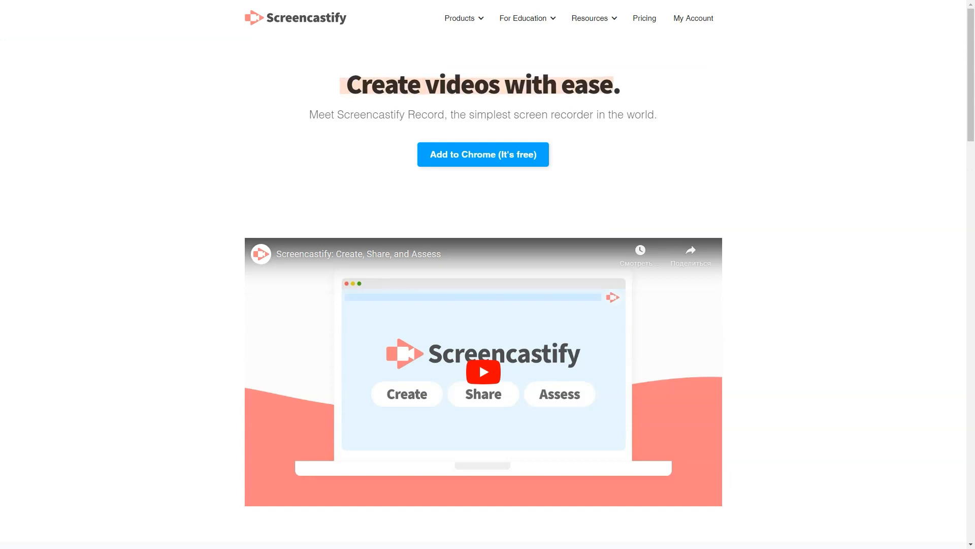
- Read the Screencastify Record page past features and testimonials to 'Create, share, and assess videos'
{"action": "scroll", "scroll_direction": "down", "scroll_amount": 3}
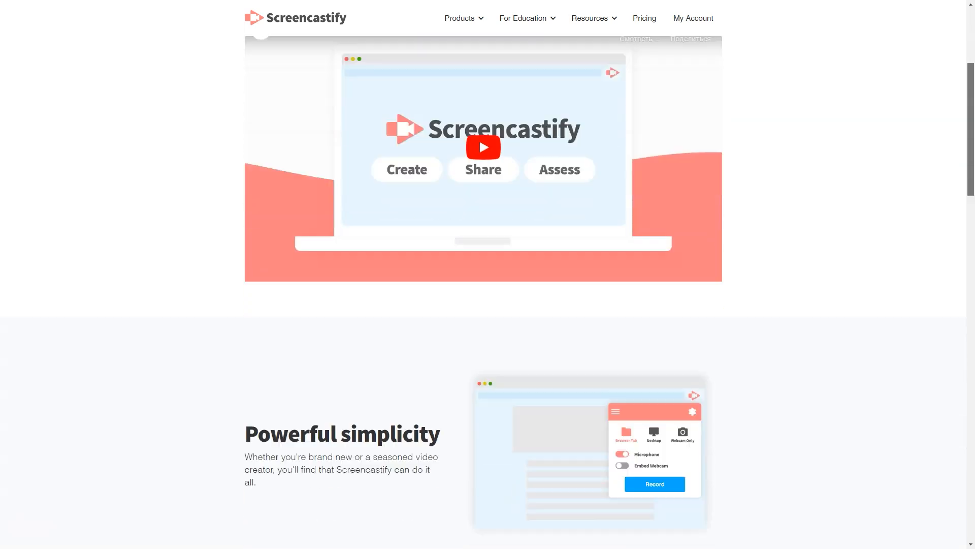
{"action": "scroll", "scroll_direction": "down", "scroll_amount": 3}
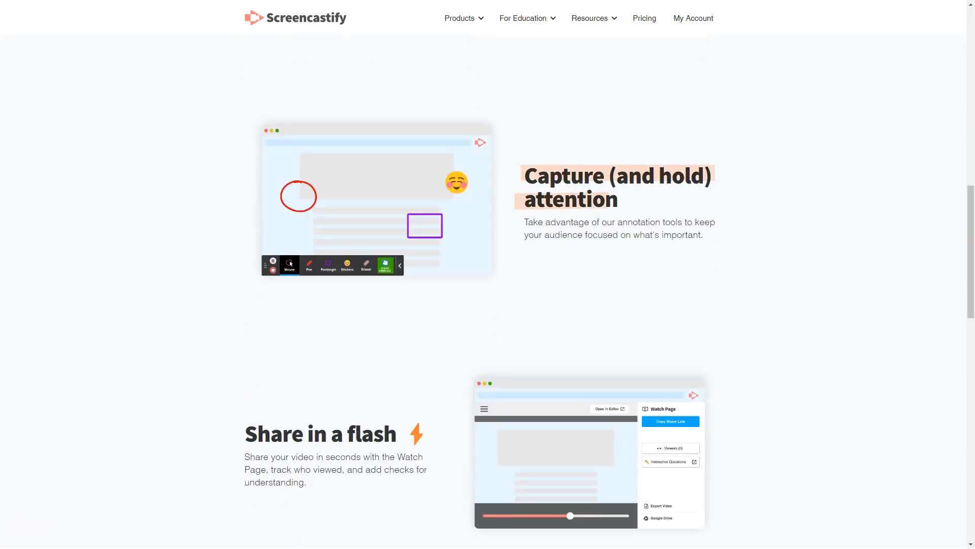
{"action": "scroll", "scroll_direction": "down", "scroll_amount": 3}
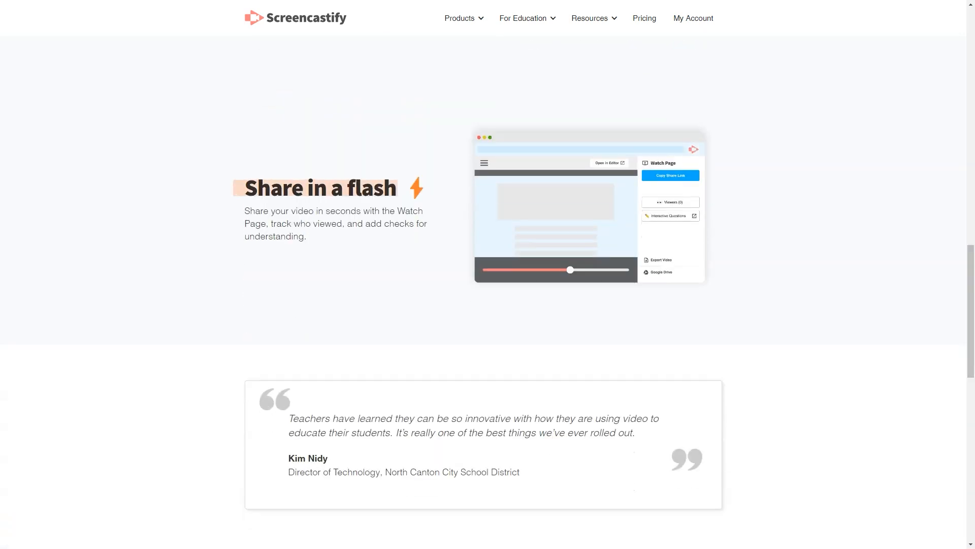
{"action": "scroll", "scroll_direction": "down", "scroll_amount": 3}
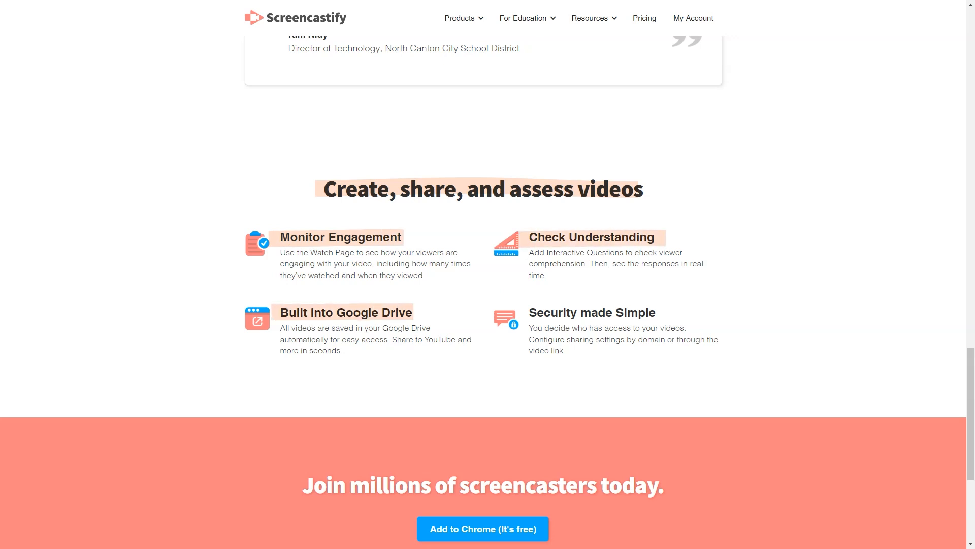
{"action": "scroll", "scroll_direction": "down", "scroll_amount": 3}
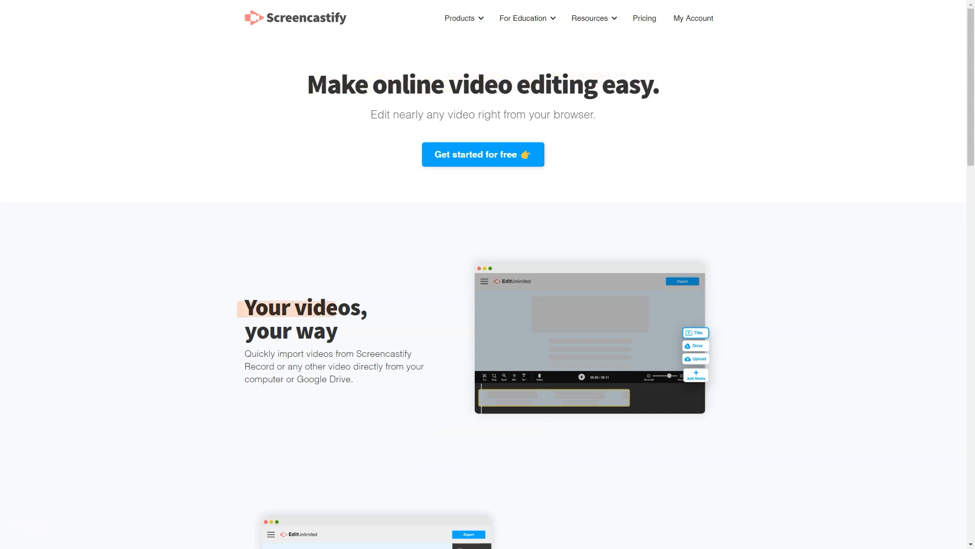
- Scroll the Screencastify Edit page past editing features to 'Reach every viewer' and the teacher testimonial
{"action": "scroll", "scroll_direction": "down", "scroll_amount": 3}
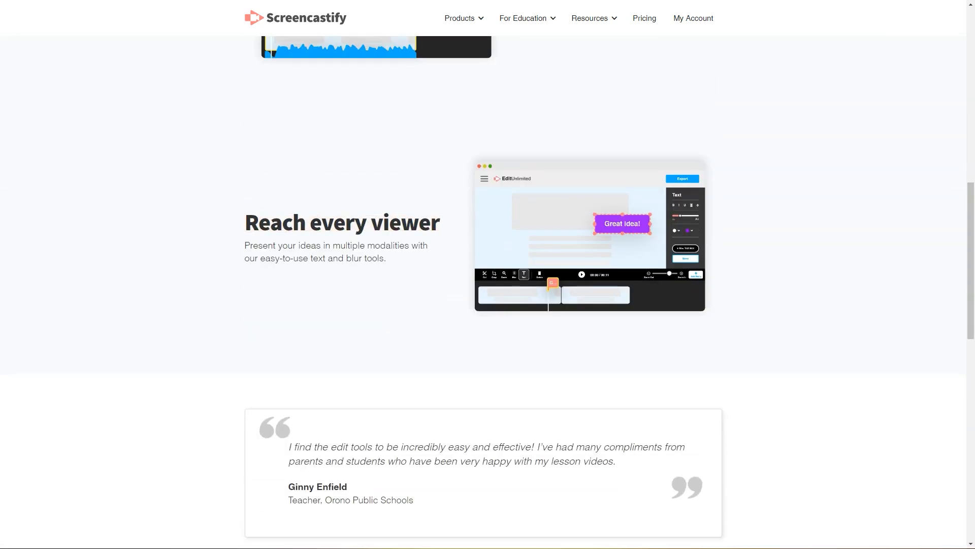
{"action": "scroll", "scroll_direction": "down", "scroll_amount": 3}
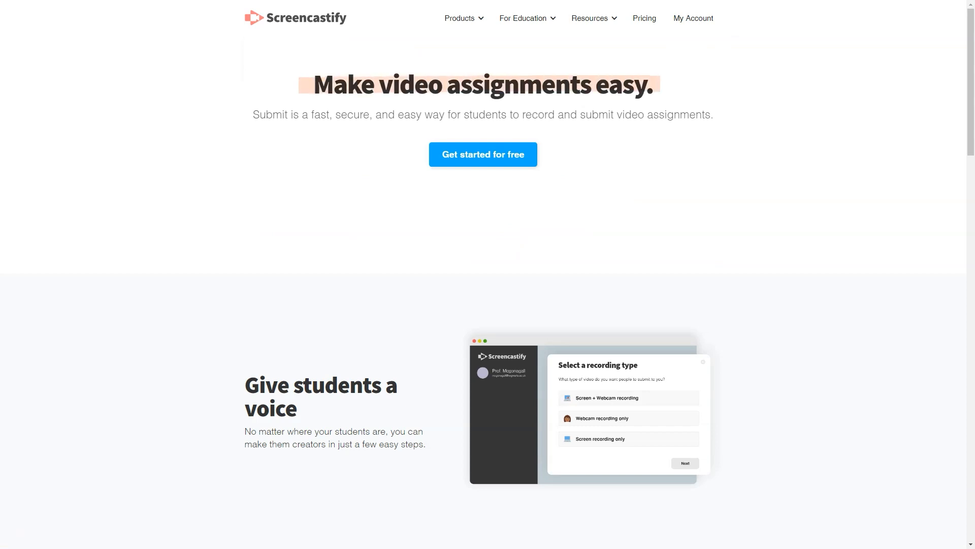
- Read the Screencastify Submit page down to its student-privacy section and testimonial
{"action": "scroll", "scroll_direction": "down", "scroll_amount": 3}
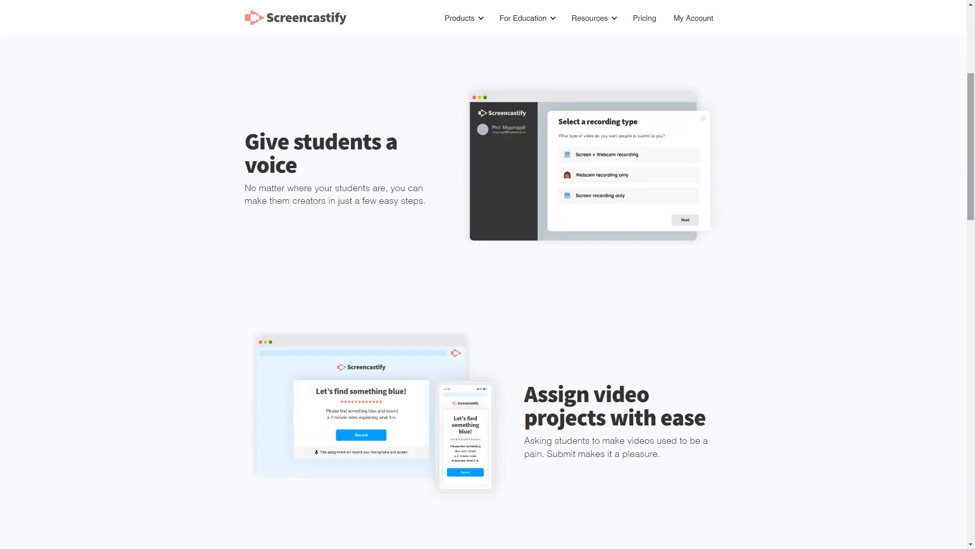
{"action": "scroll", "scroll_direction": "down", "scroll_amount": 3}
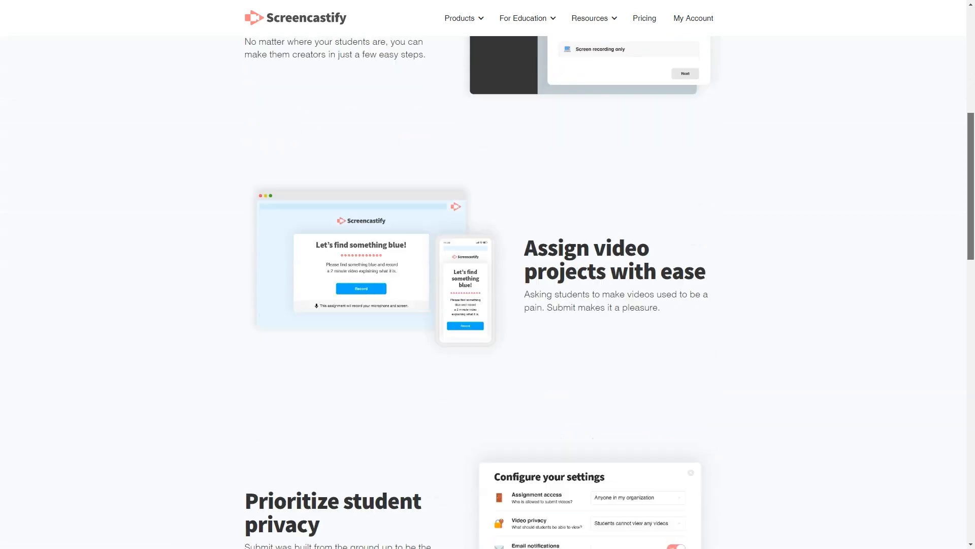
{"action": "scroll", "scroll_direction": "down", "scroll_amount": 3}
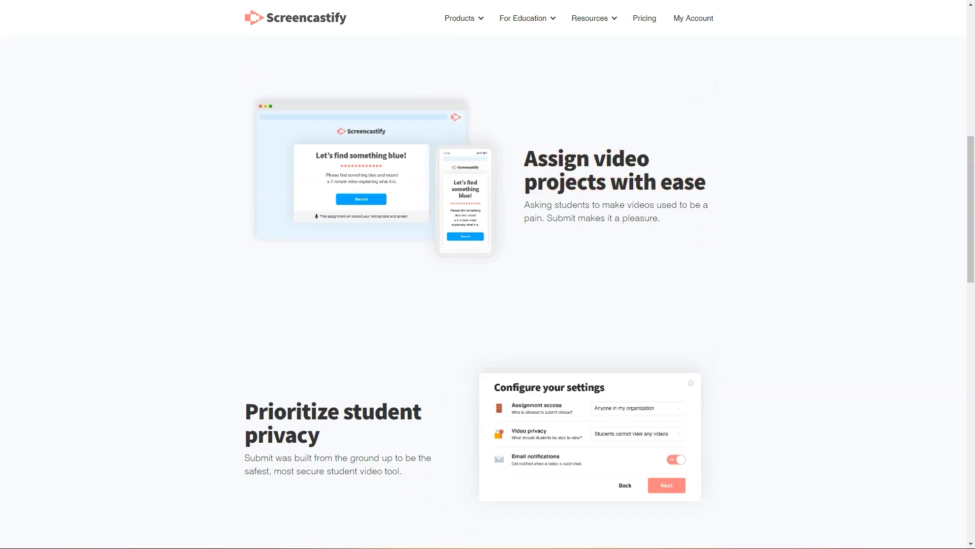
{"action": "scroll", "scroll_direction": "down", "scroll_amount": 3}
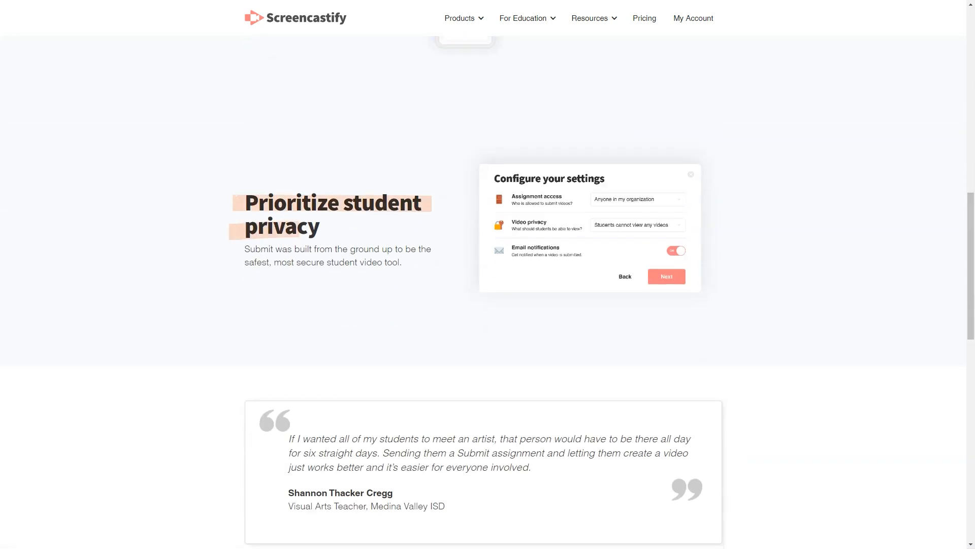
{"action": "scroll", "scroll_direction": "down", "scroll_amount": 3}
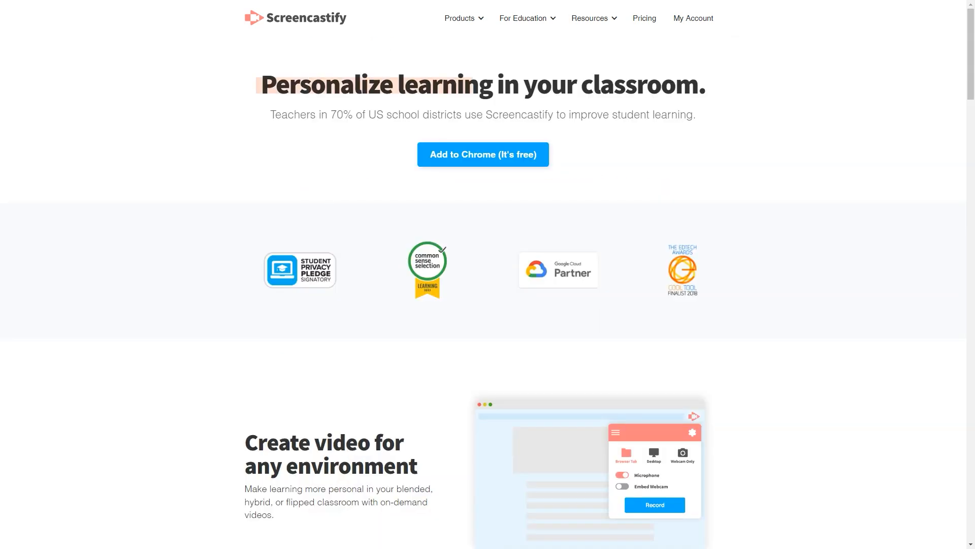
- Read the classroom page's assessment, products and educators sections down to 'Real, meaningful results'
{"action": "scroll", "scroll_direction": "down", "scroll_amount": 3}
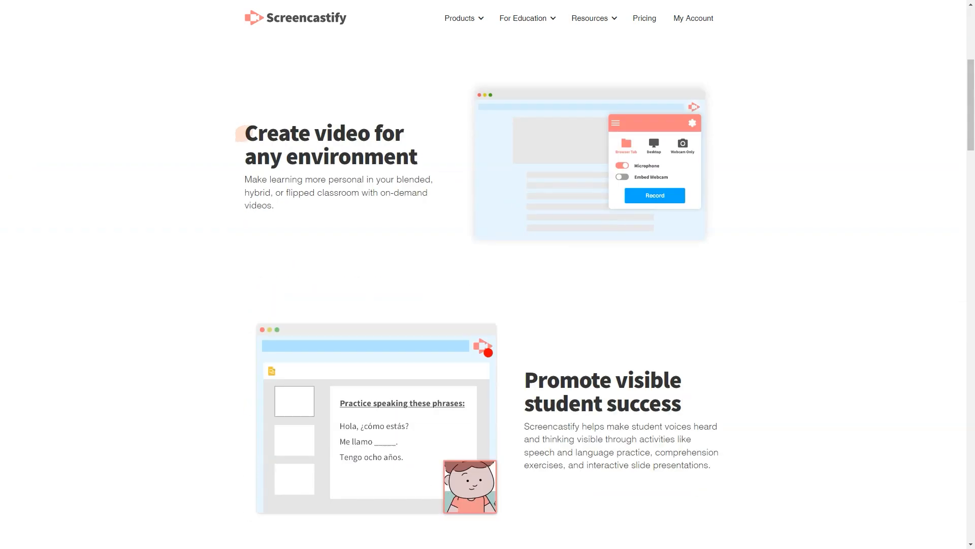
{"action": "scroll", "scroll_direction": "down", "scroll_amount": 3}
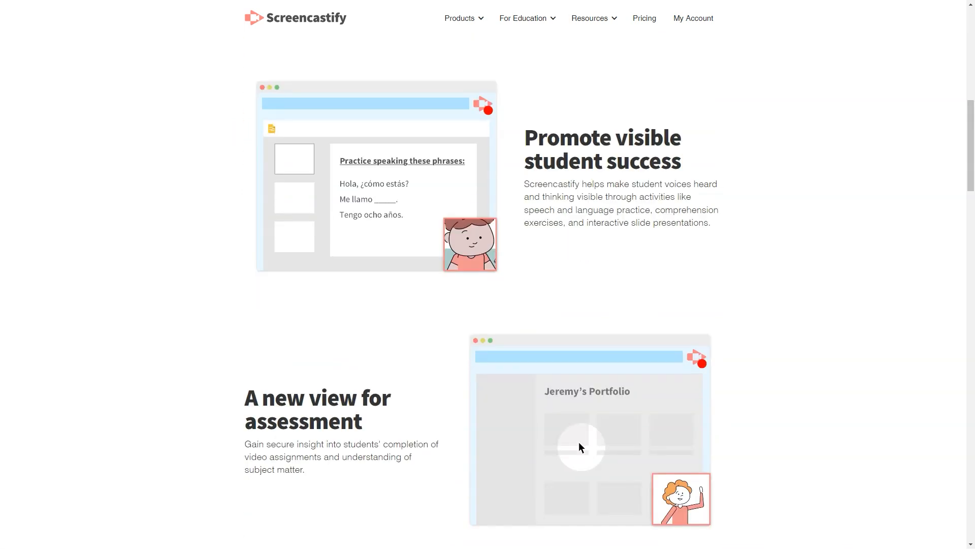
{"action": "scroll", "scroll_direction": "down", "scroll_amount": 3}
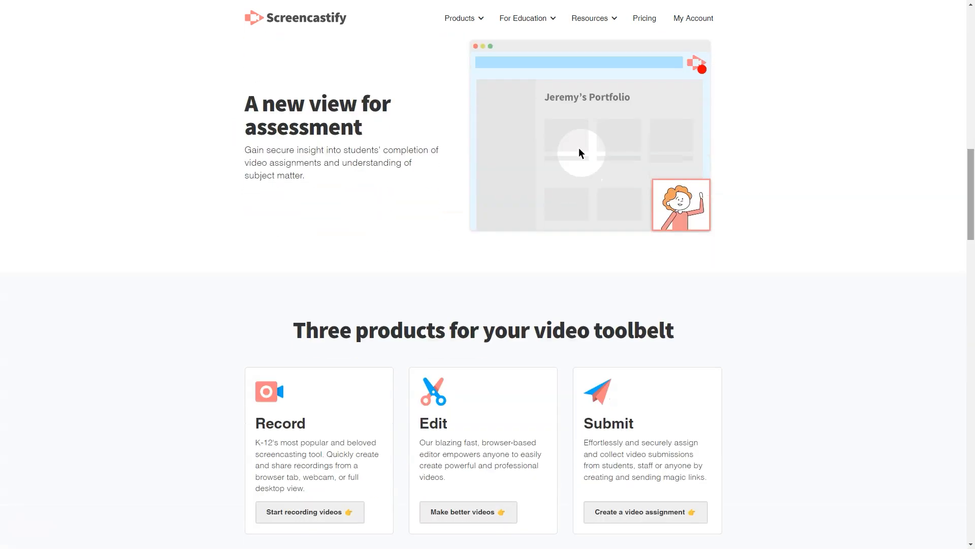
{"action": "scroll", "scroll_direction": "down", "scroll_amount": 3}
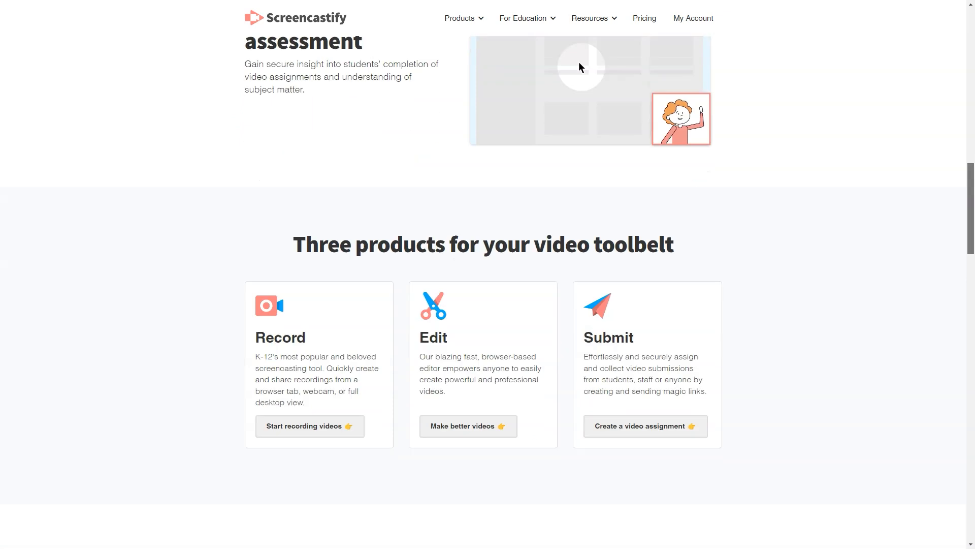
{"action": "scroll", "scroll_direction": "down", "scroll_amount": 3}
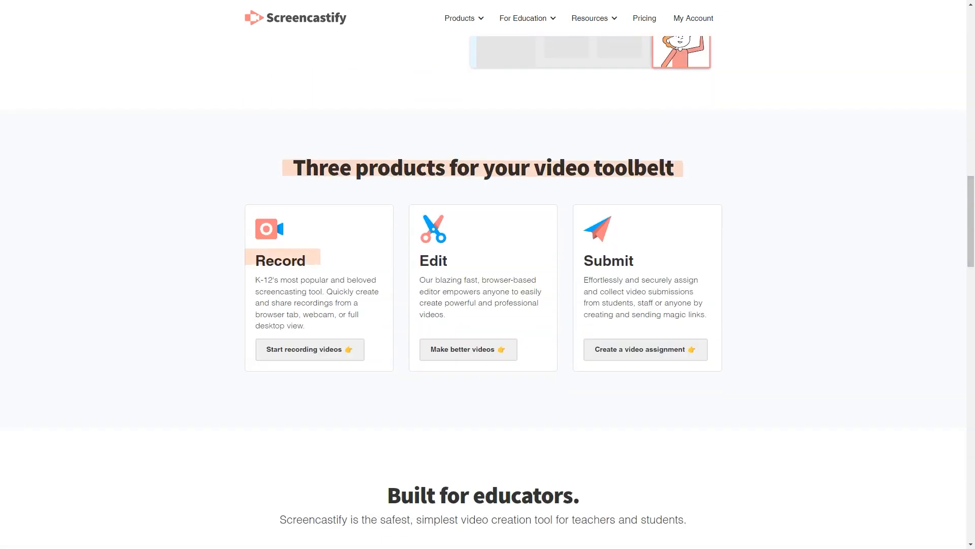
{"action": "scroll", "scroll_direction": "down", "scroll_amount": 3}
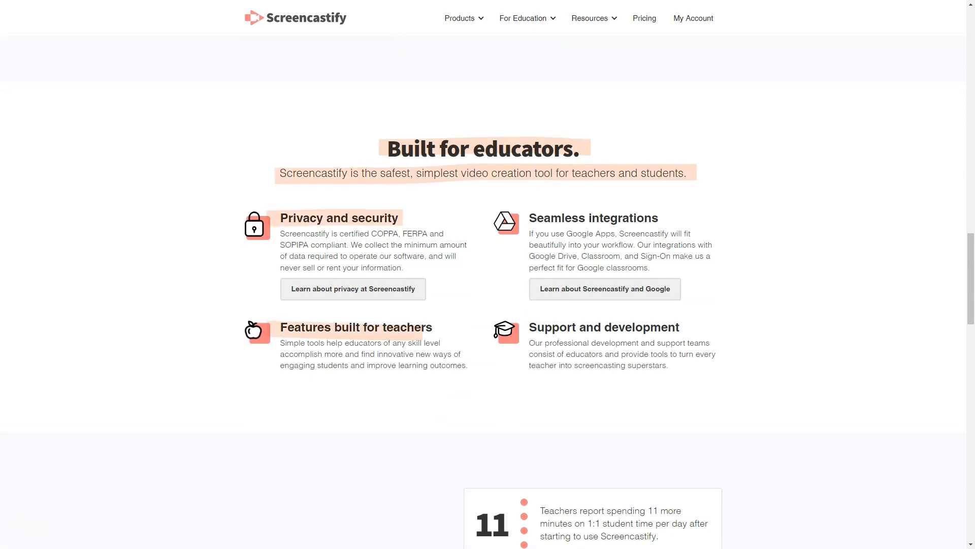
{"action": "scroll", "scroll_direction": "down", "scroll_amount": 3}
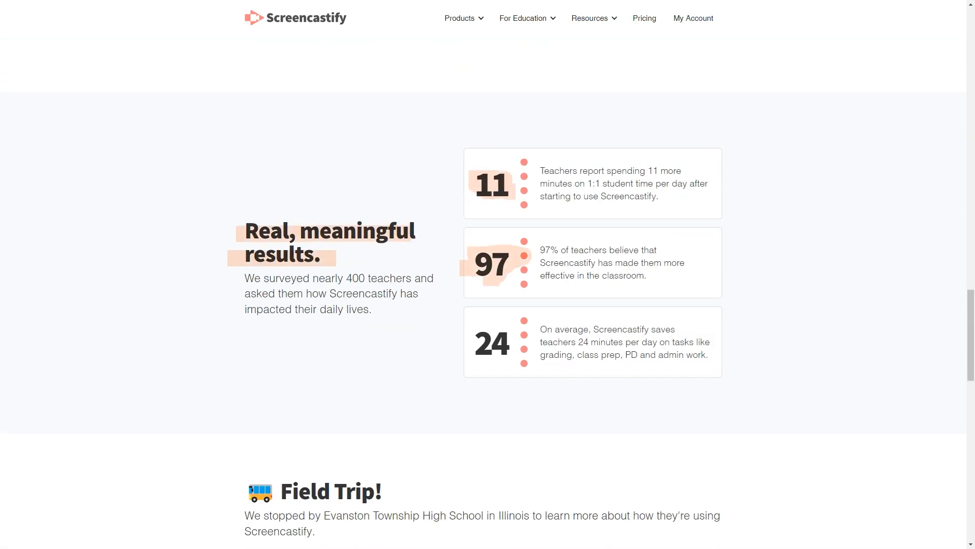
{"action": "scroll", "scroll_direction": "down", "scroll_amount": 3}
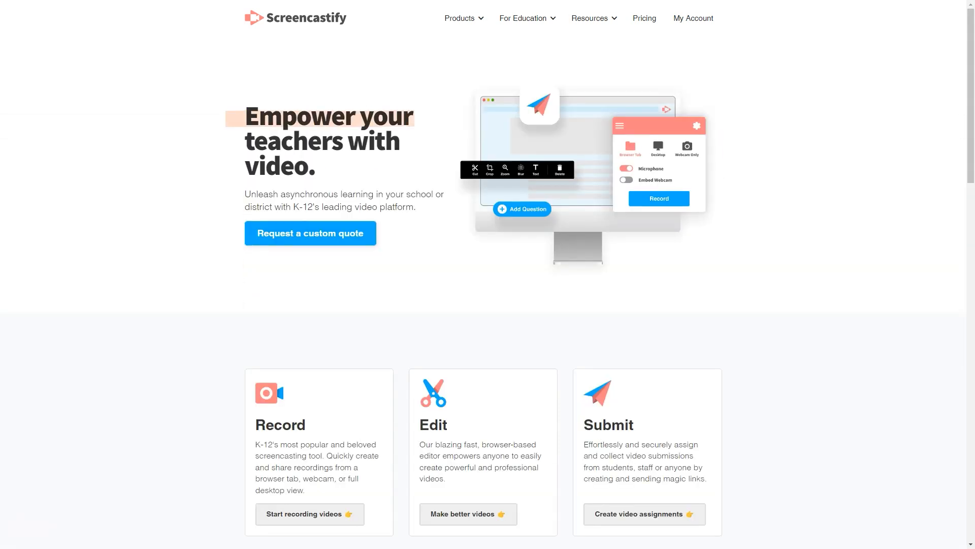
- Scroll Screencastify's schools page past built-for-schools and results to the pricing banner
{"action": "scroll", "scroll_direction": "down", "scroll_amount": 3}
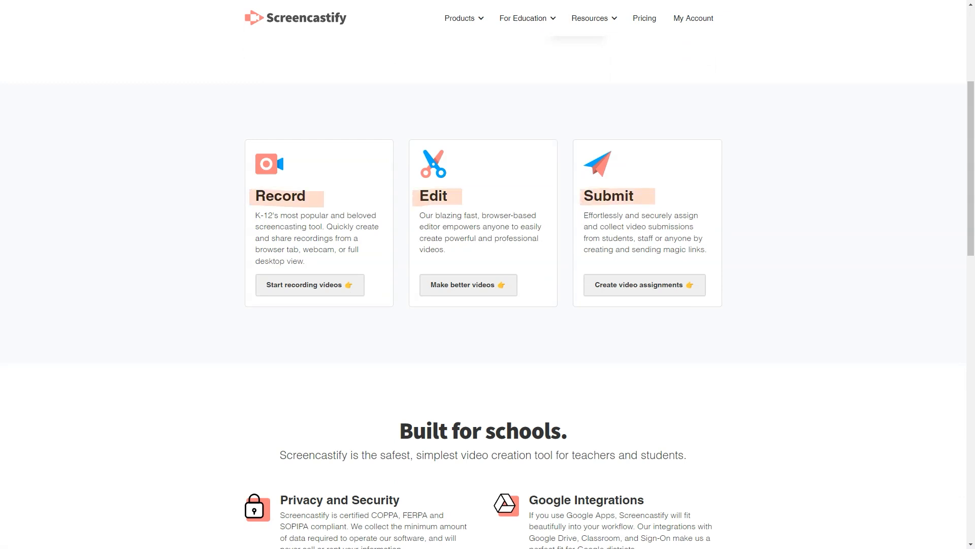
{"action": "scroll", "scroll_direction": "down", "scroll_amount": 3}
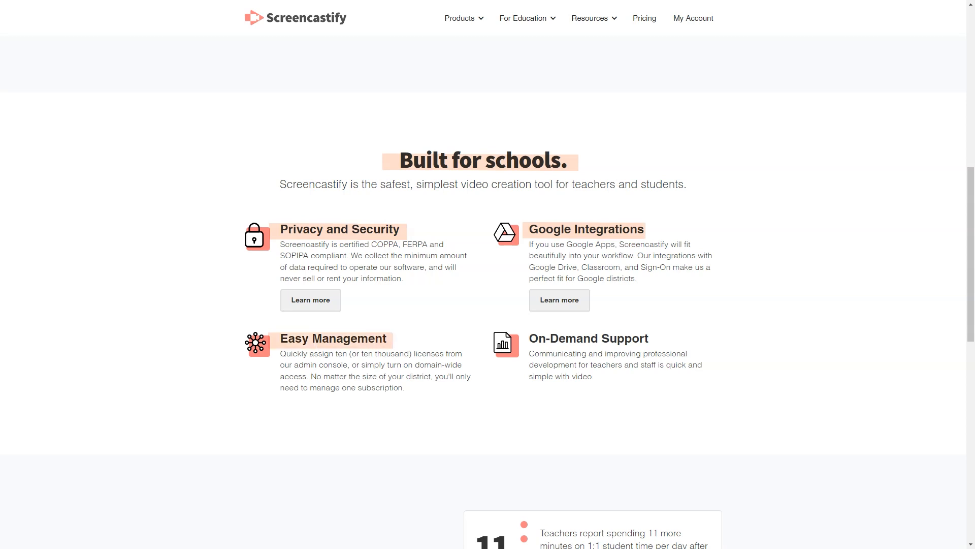
{"action": "scroll", "scroll_direction": "down", "scroll_amount": 3}
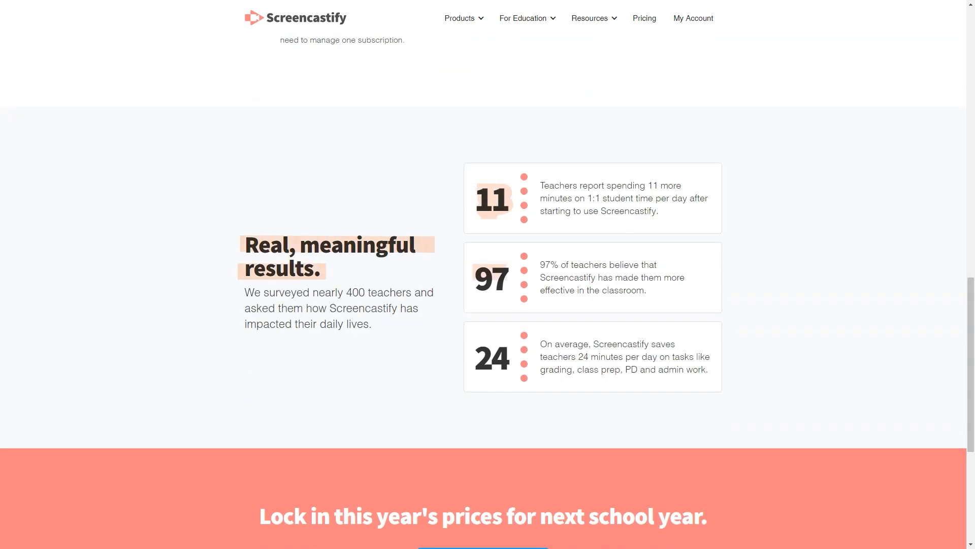
{"action": "scroll", "scroll_direction": "down", "scroll_amount": 3}
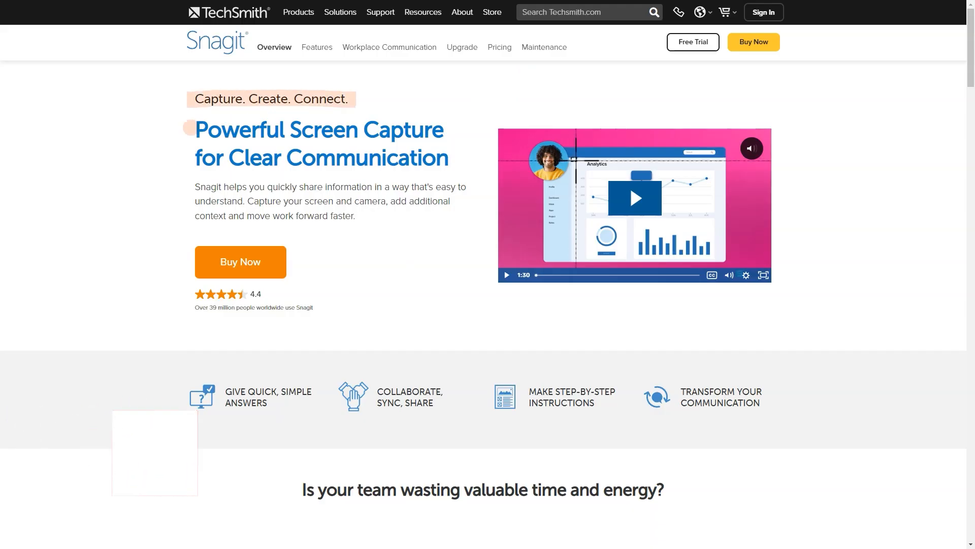
- Read Snagit's how-it-works, image and video sharing apps, and feature list sections
{"action": "scroll", "scroll_direction": "down", "scroll_amount": 3}
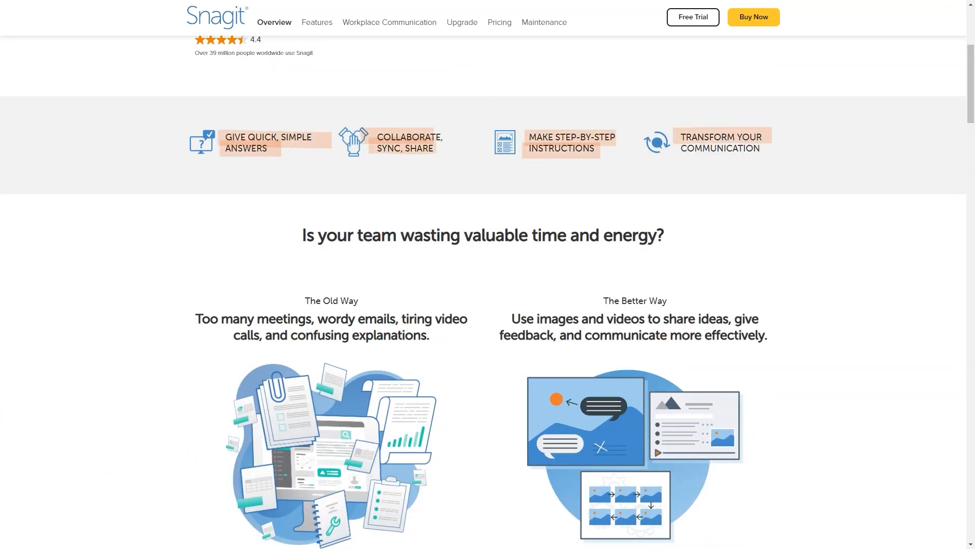
{"action": "scroll", "scroll_direction": "down", "scroll_amount": 3}
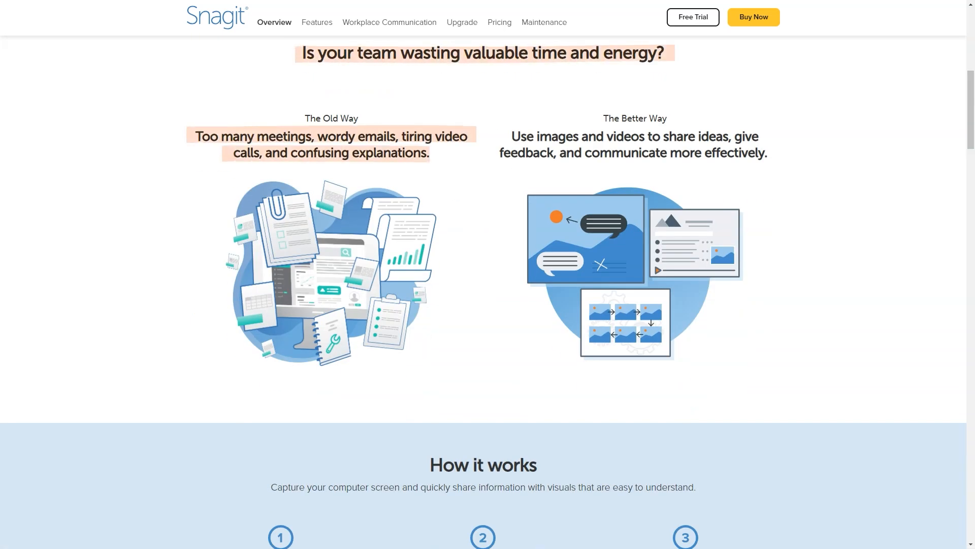
{"action": "scroll", "scroll_direction": "down", "scroll_amount": 3}
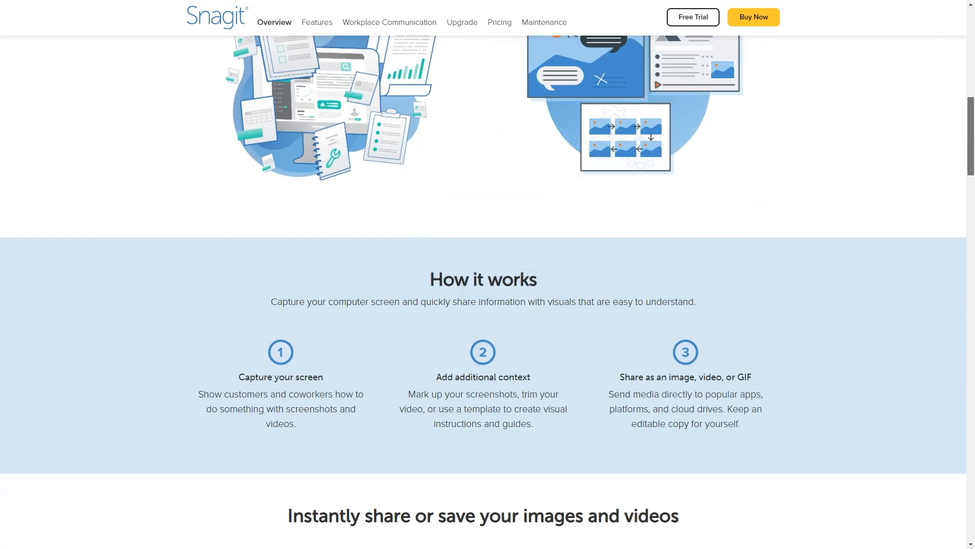
{"action": "scroll", "scroll_direction": "down", "scroll_amount": 3}
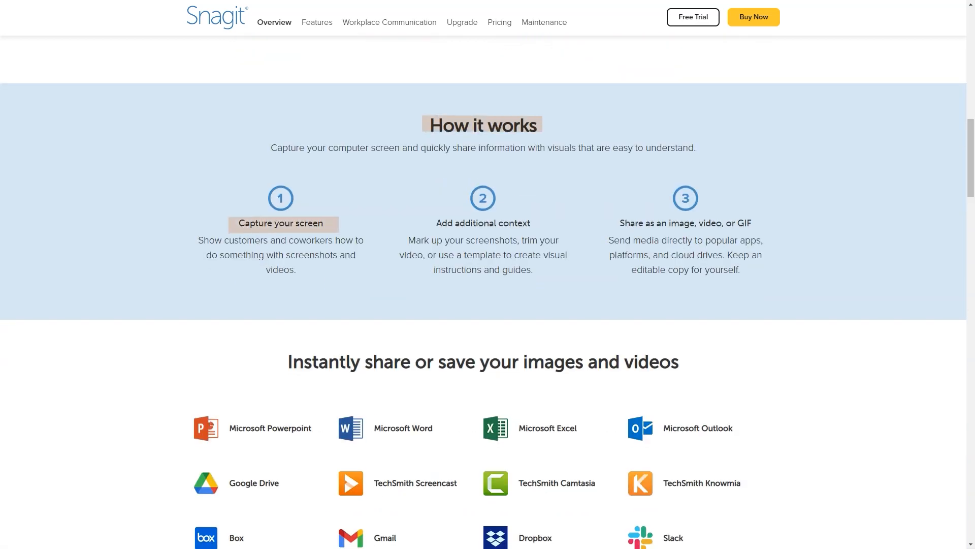
{"action": "scroll", "scroll_direction": "down", "scroll_amount": 3}
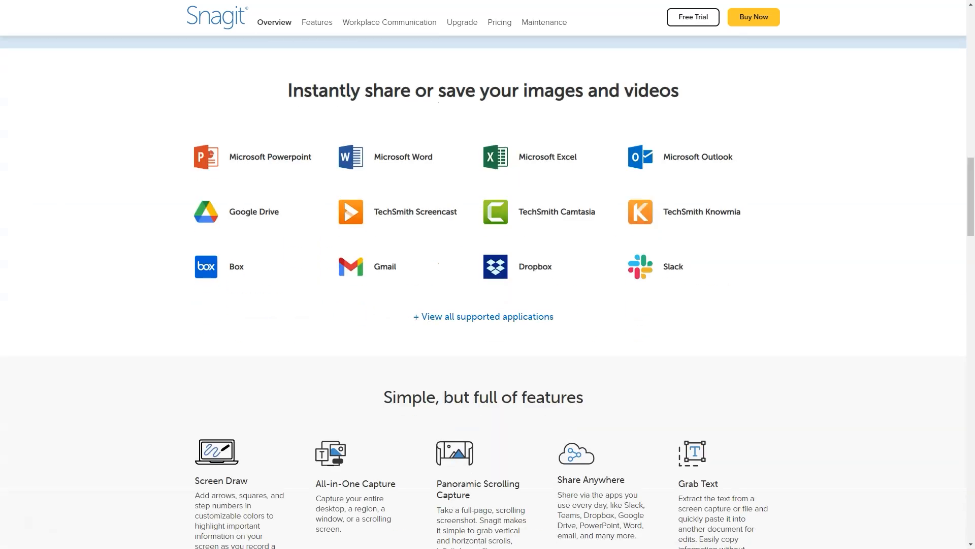
{"action": "triple_click", "coordinate": [482, 90]}
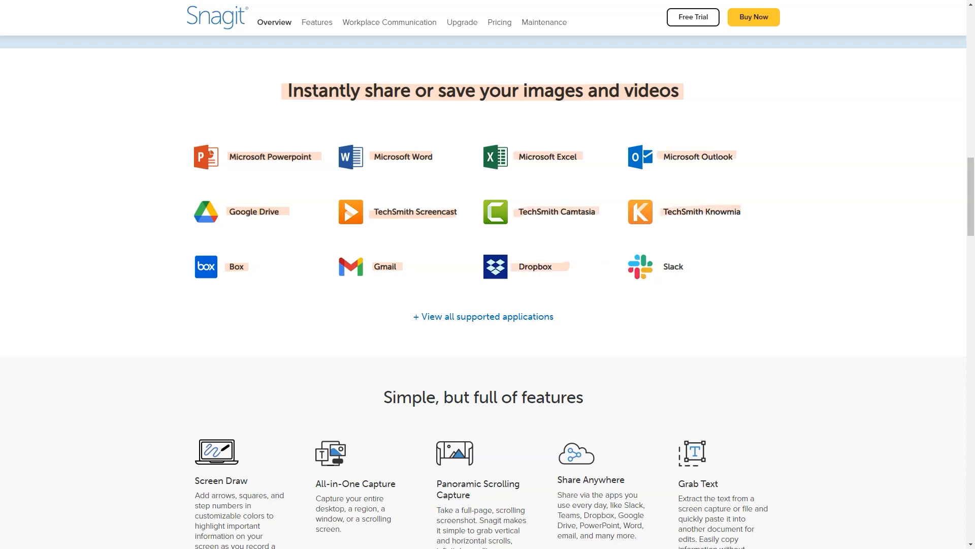
{"action": "scroll", "scroll_direction": "down", "scroll_amount": 3}
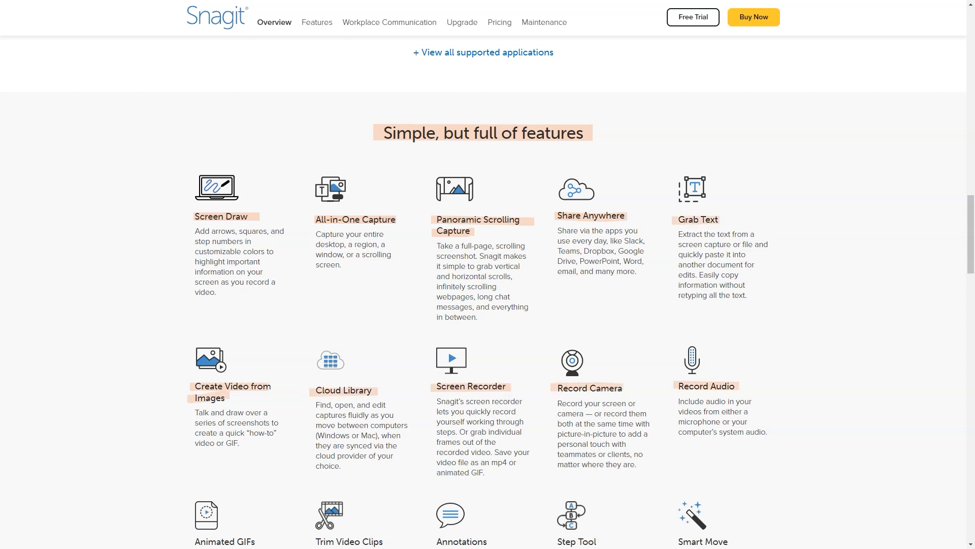
{"action": "scroll", "scroll_direction": "down", "scroll_amount": 3}
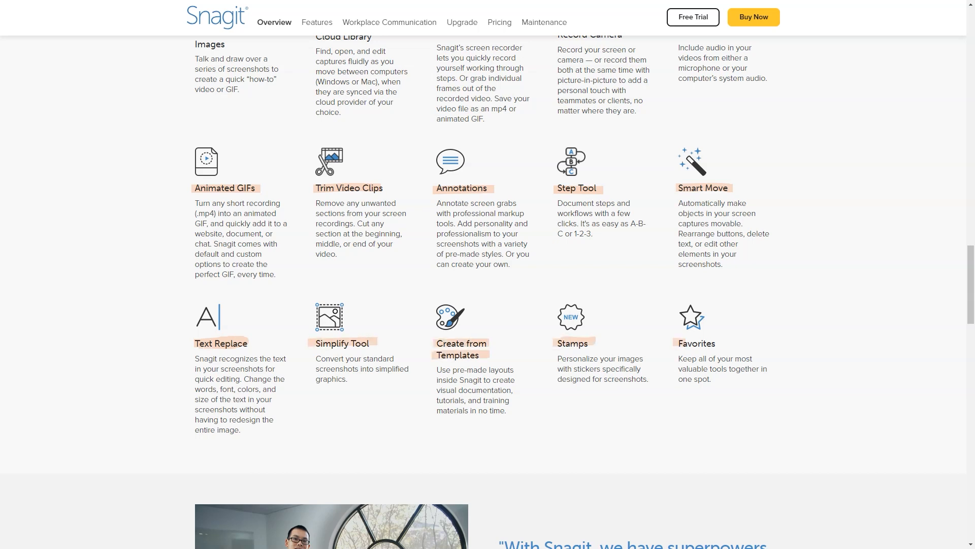
{"action": "scroll", "scroll_direction": "down", "scroll_amount": 3}
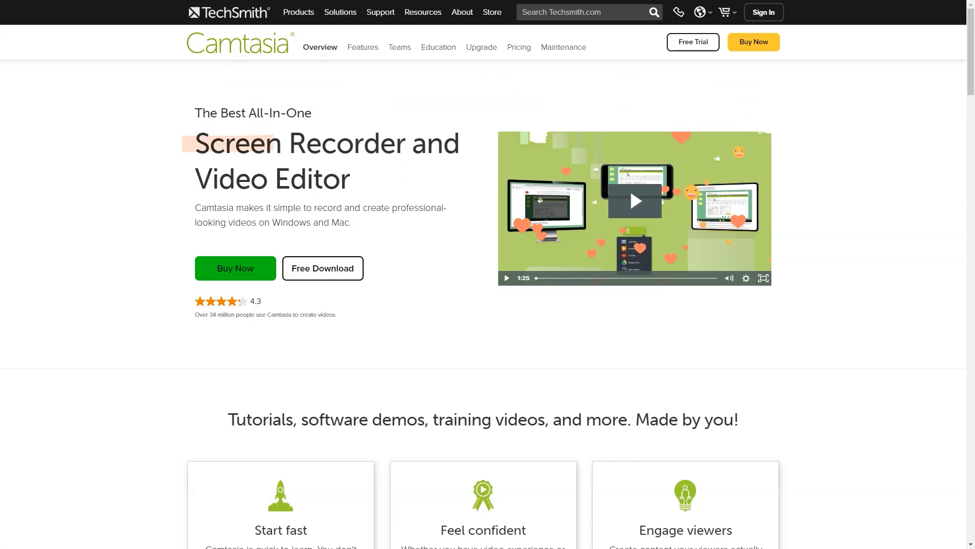
- Highlight Camtasia's tutorials tagline and recording use cases, and advance the carousel to step 3
{"action": "scroll", "scroll_direction": "down", "scroll_amount": 3}
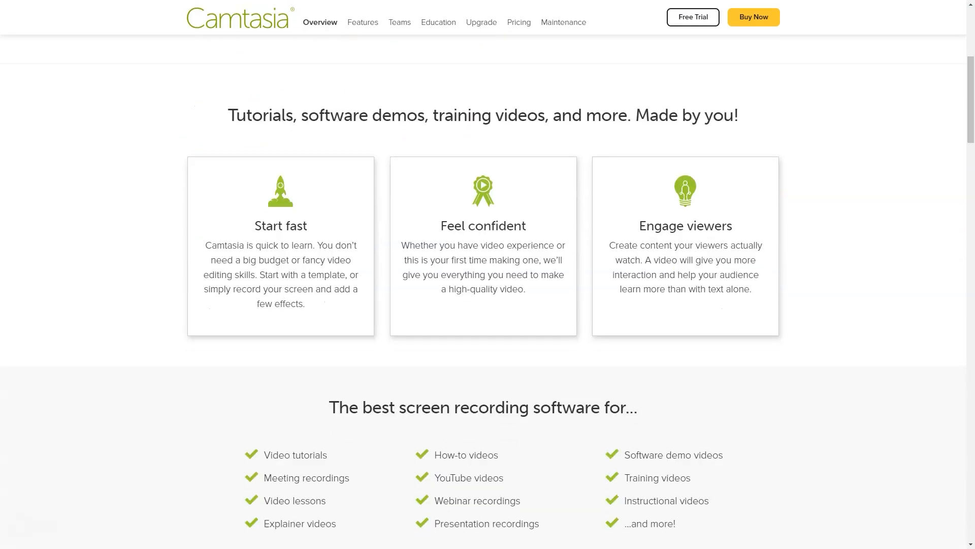
{"action": "left_click_drag", "start_coordinate": [229, 116], "coordinate": [270, 225]}
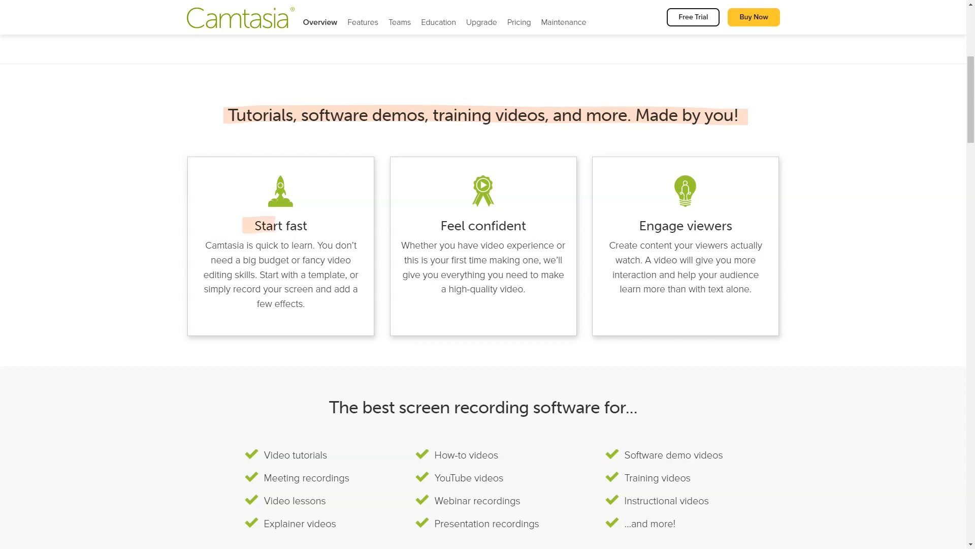
{"action": "scroll", "scroll_direction": "down", "scroll_amount": 3}
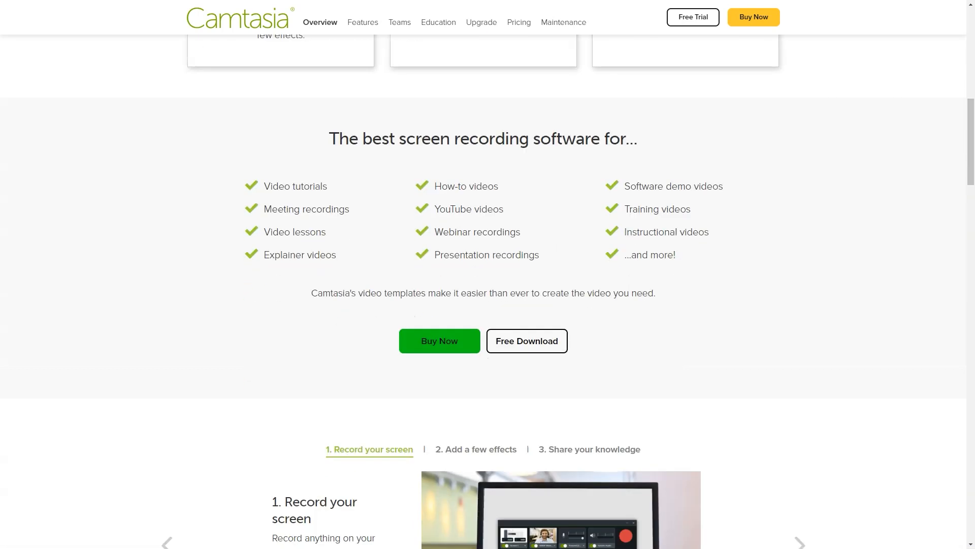
{"action": "triple_click", "coordinate": [483, 138]}
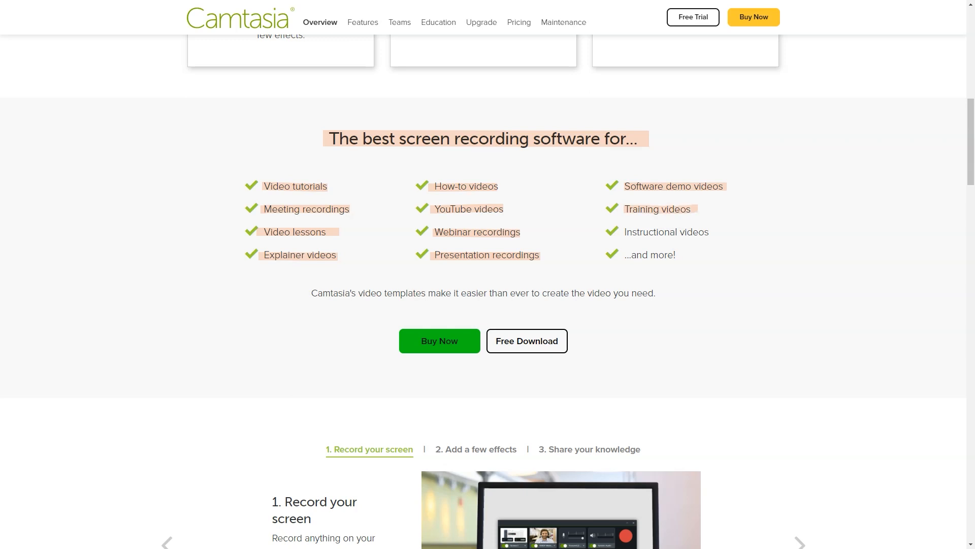
{"action": "scroll", "scroll_direction": "down", "scroll_amount": 3}
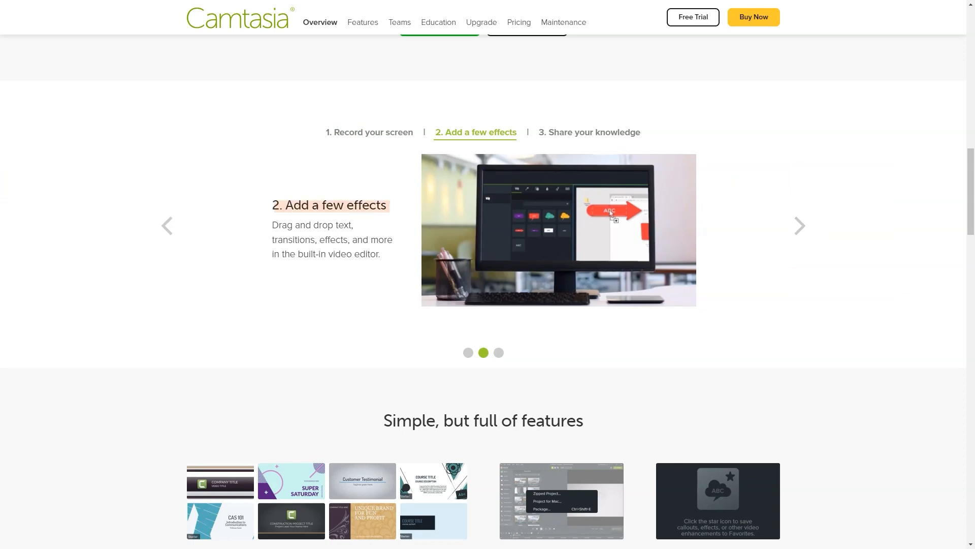
{"action": "left_click", "coordinate": [587, 132]}
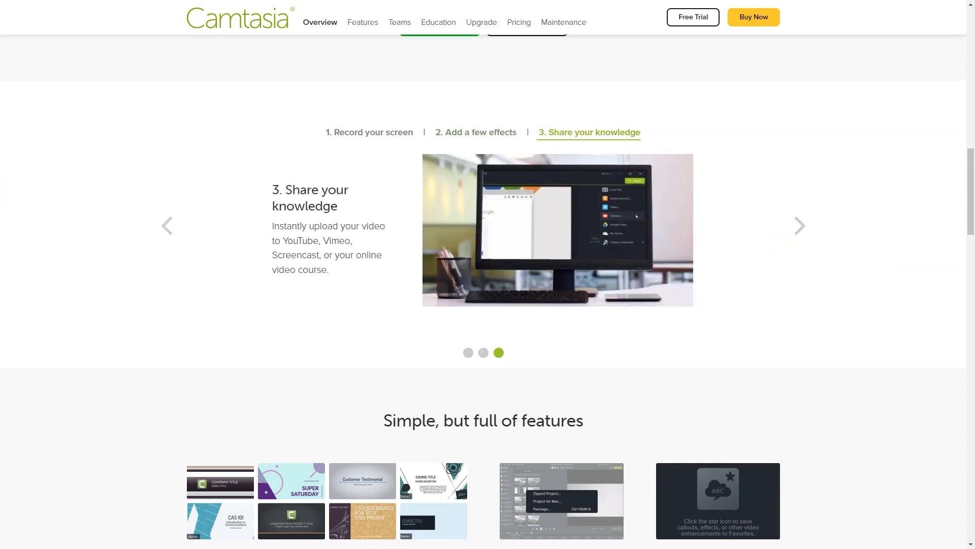
{"action": "scroll", "scroll_direction": "down", "scroll_amount": 3}
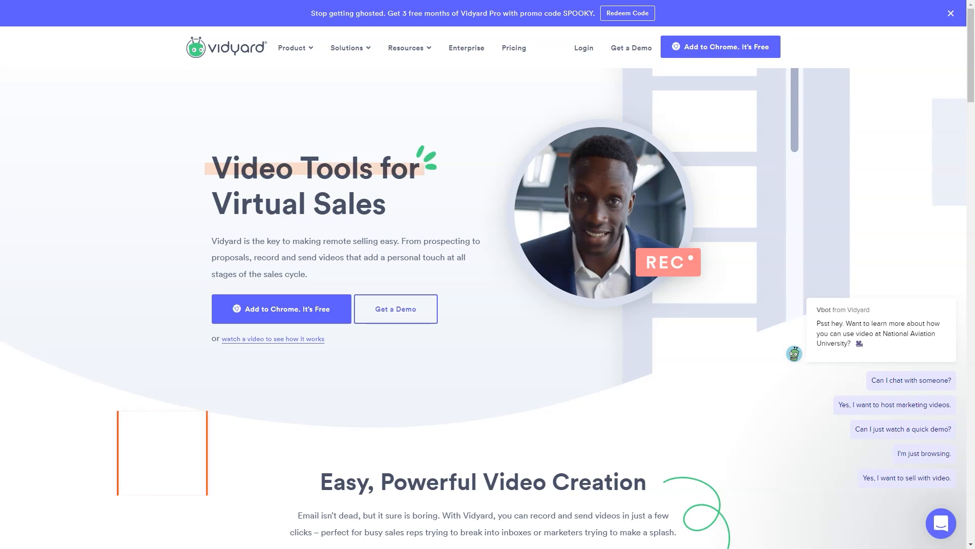
- Scroll Vidyard's homepage through the selling comparison, customer logos, templates and sales sections
{"action": "scroll", "scroll_direction": "down", "scroll_amount": 3}
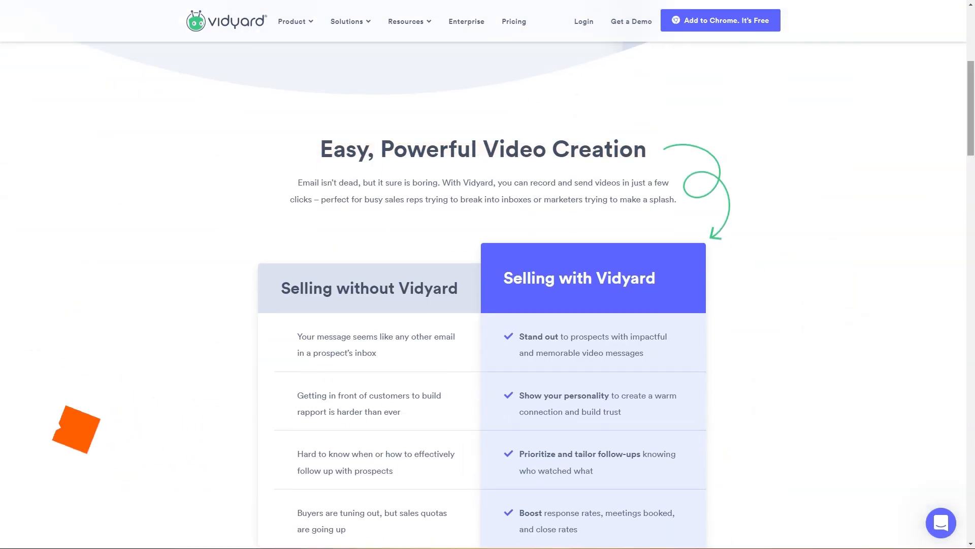
{"action": "scroll", "scroll_direction": "down", "scroll_amount": 3}
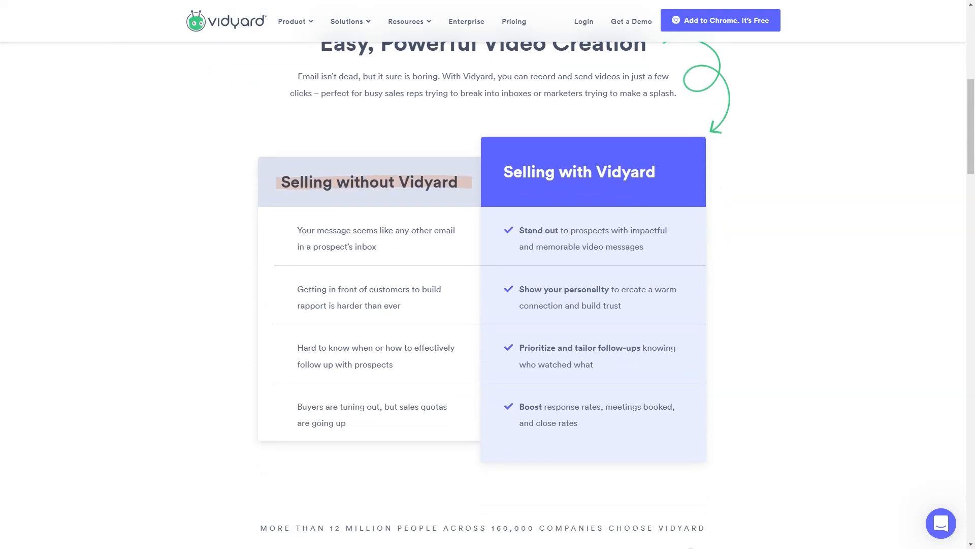
{"action": "scroll", "scroll_direction": "down", "scroll_amount": 3}
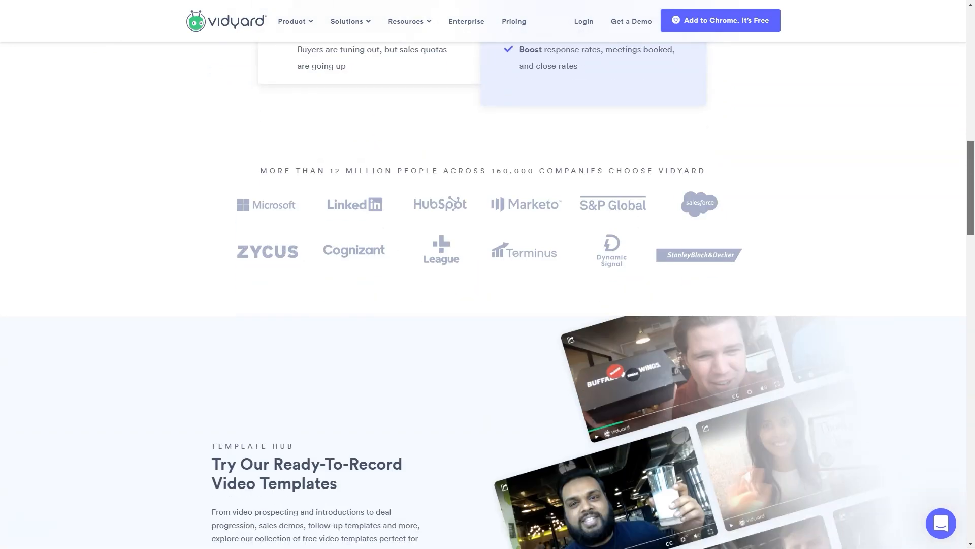
{"action": "scroll", "scroll_direction": "down", "scroll_amount": 3}
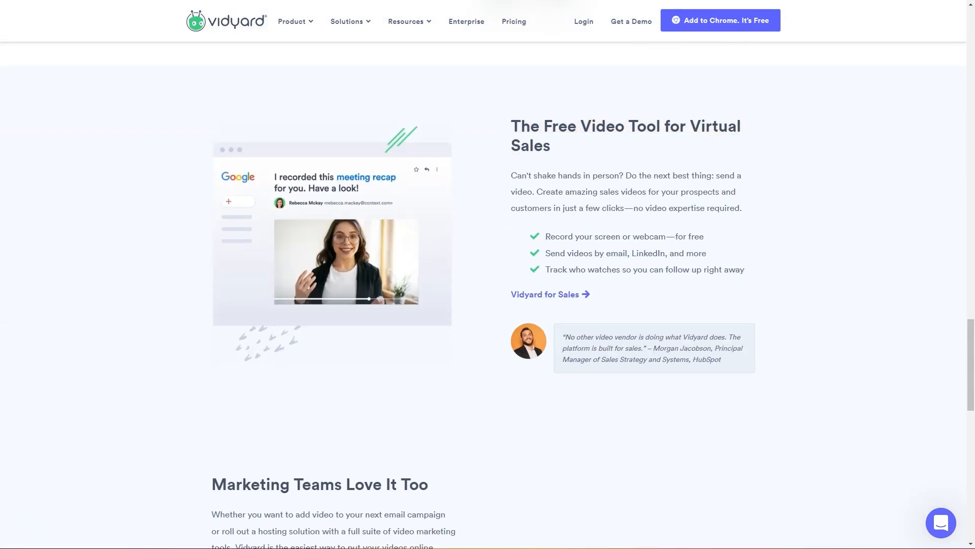
{"action": "scroll", "scroll_direction": "down", "scroll_amount": 3}
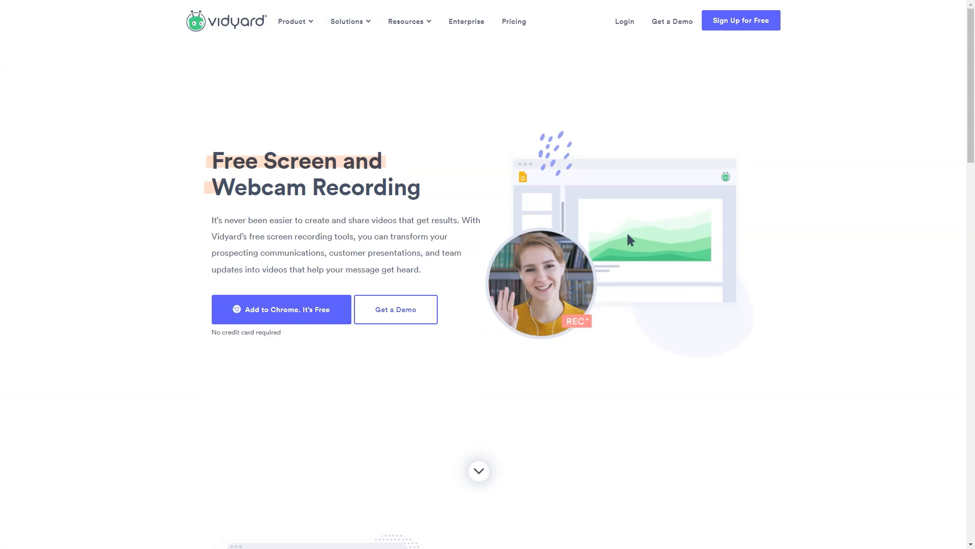
- Scroll Vidyard's free screen recording page down to the ad-free recording and hosting section
{"action": "scroll", "scroll_direction": "down", "scroll_amount": 3}
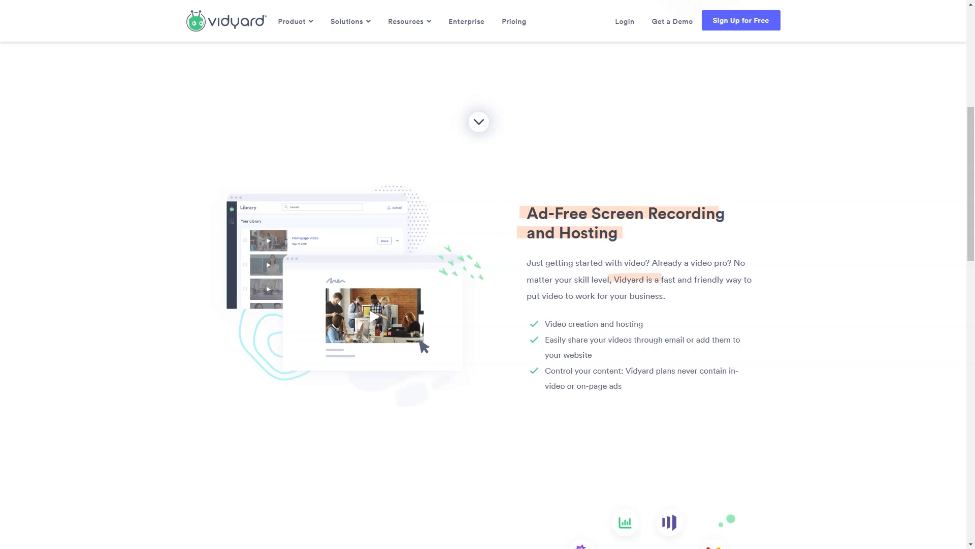
{"action": "scroll", "scroll_direction": "down", "scroll_amount": 3}
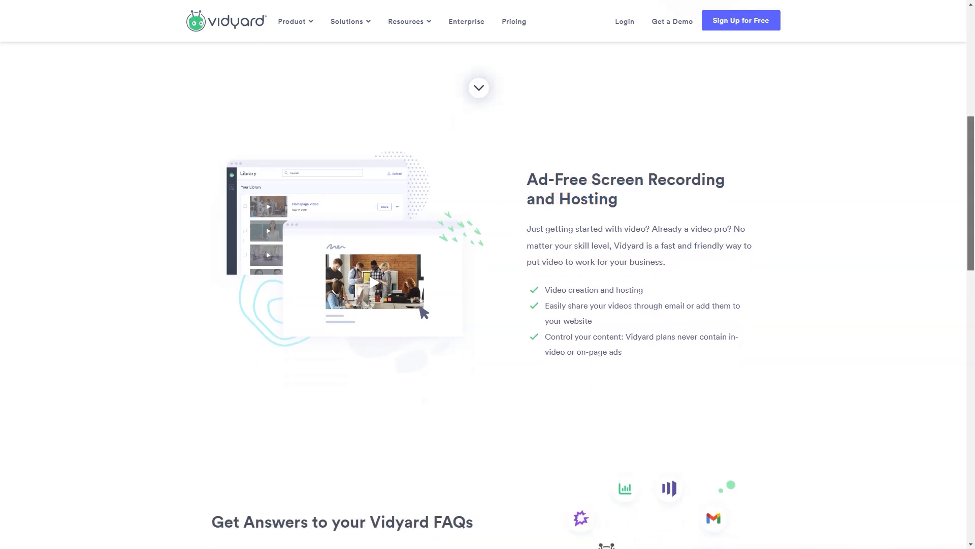
{"action": "scroll", "scroll_direction": "down", "scroll_amount": 3}
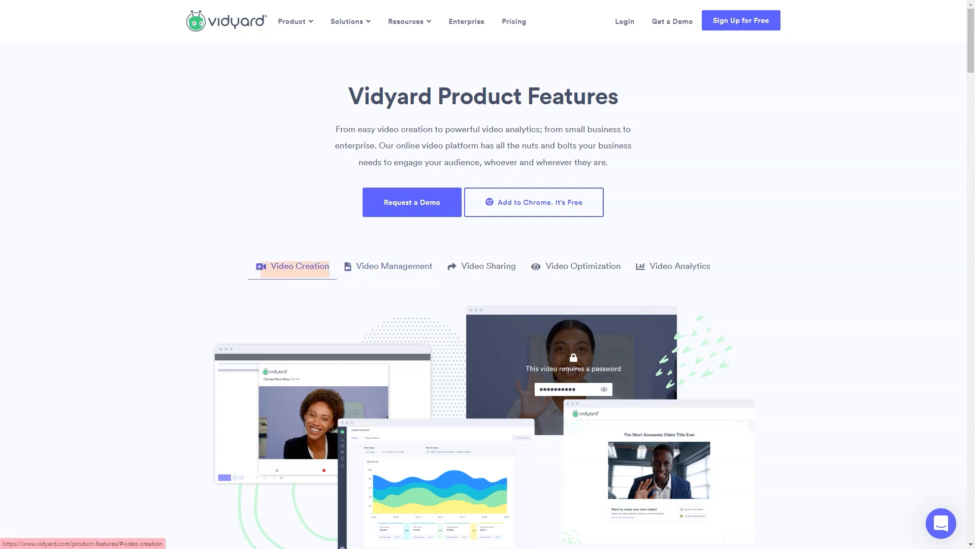
- Show the Video Sharing and Video Creation tabs, then read through creation, management and sharing features
{"action": "left_click", "coordinate": [488, 265]}
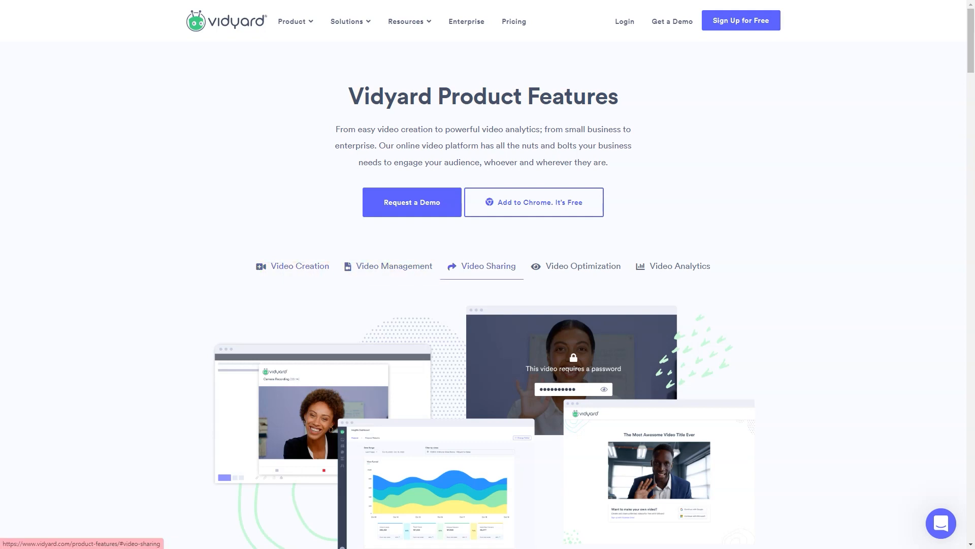
{"action": "left_click", "coordinate": [582, 265]}
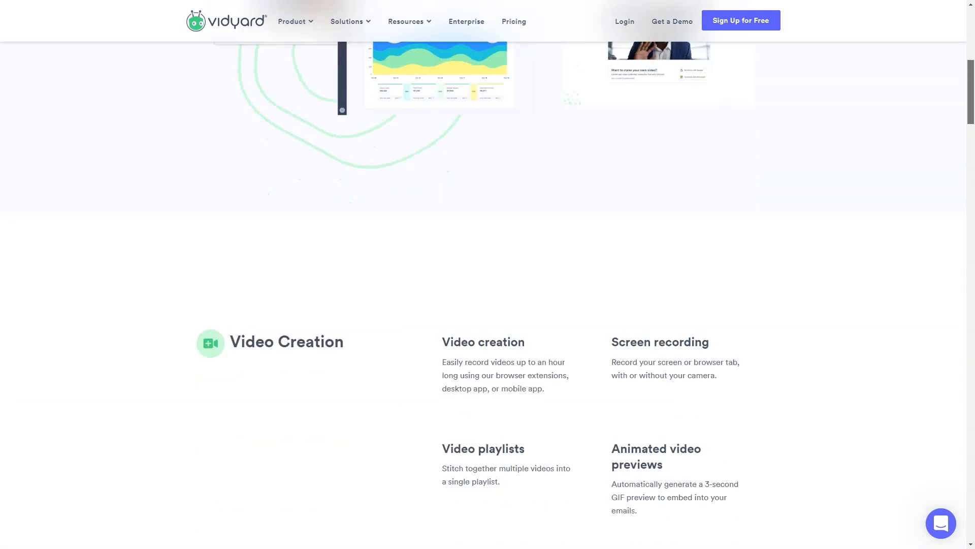
{"action": "scroll", "scroll_direction": "down", "scroll_amount": 3}
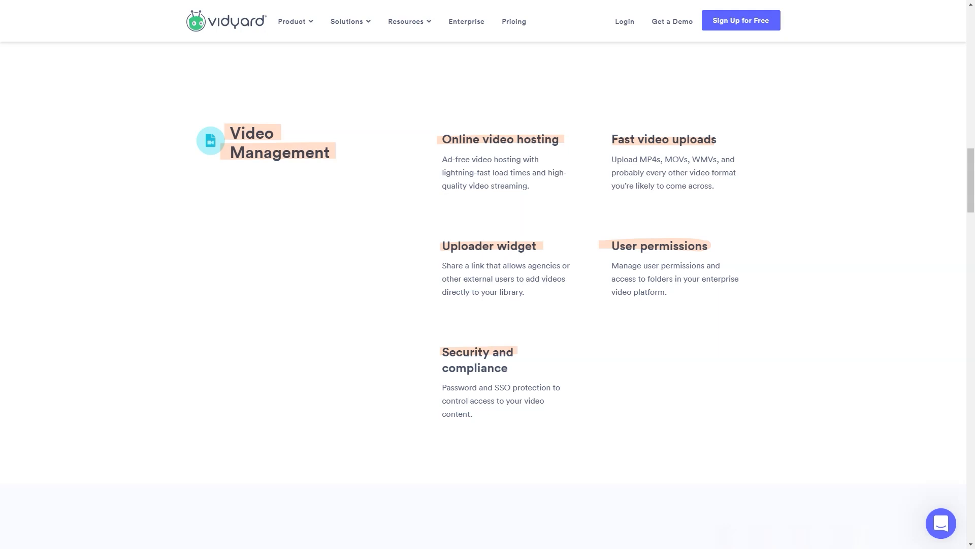
{"action": "scroll", "scroll_direction": "down", "scroll_amount": 3}
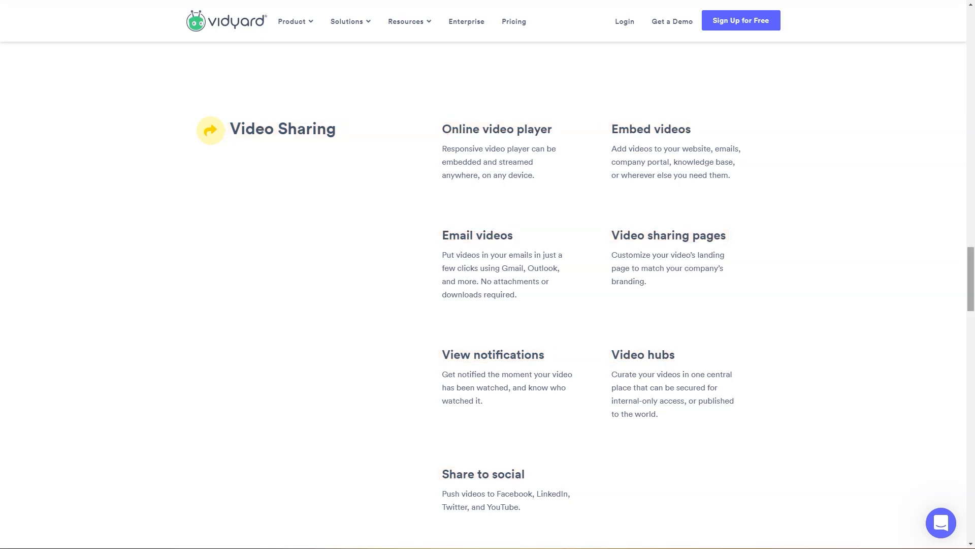
{"action": "scroll", "scroll_direction": "down", "scroll_amount": 3}
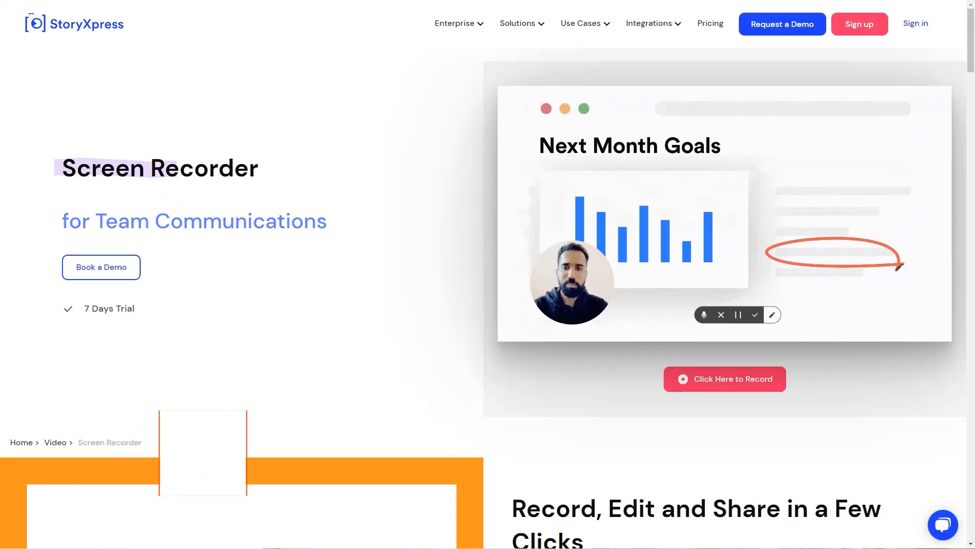
- Expand the One Click Recording accordion on StoryXpress's Screen Recorder page
{"action": "scroll", "scroll_direction": "down", "scroll_amount": 3}
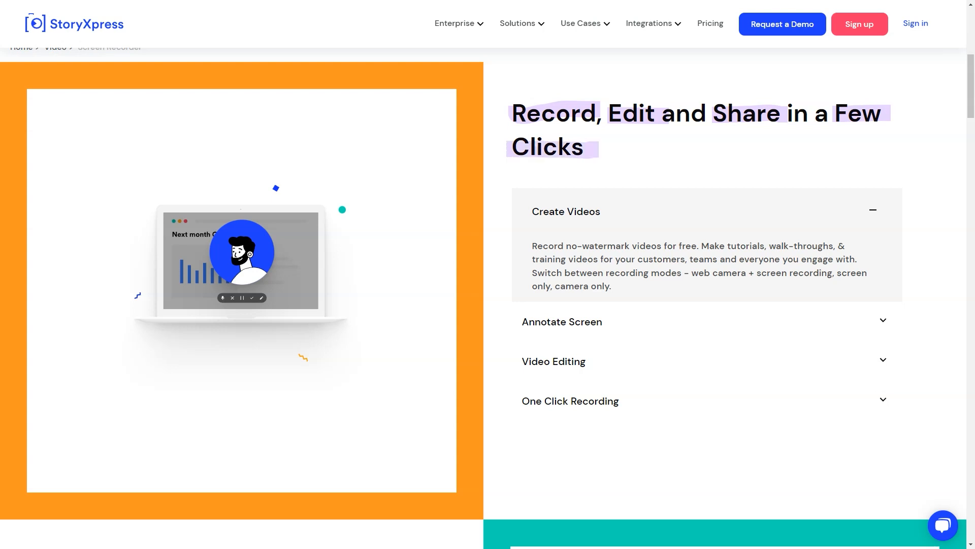
{"action": "left_click", "coordinate": [562, 322]}
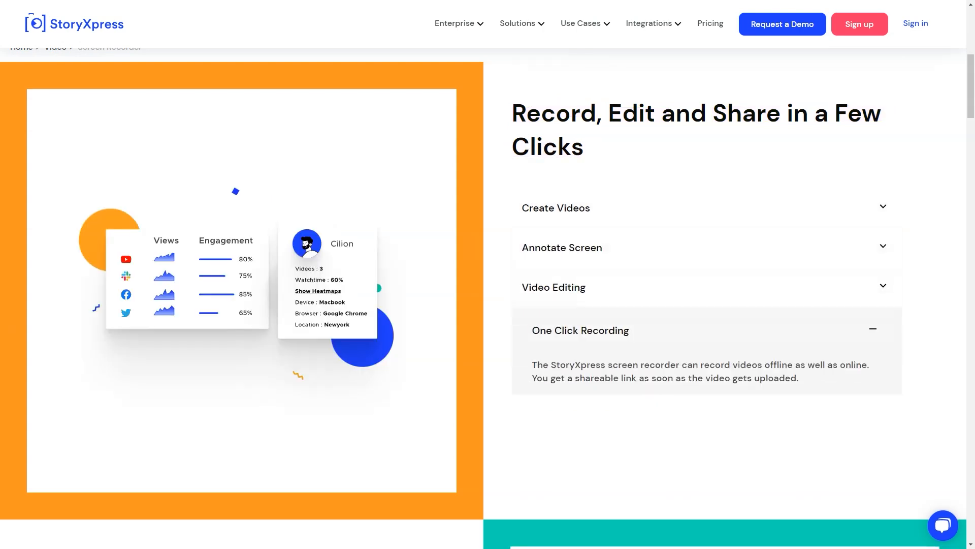
{"action": "scroll", "scroll_direction": "down", "scroll_amount": 3}
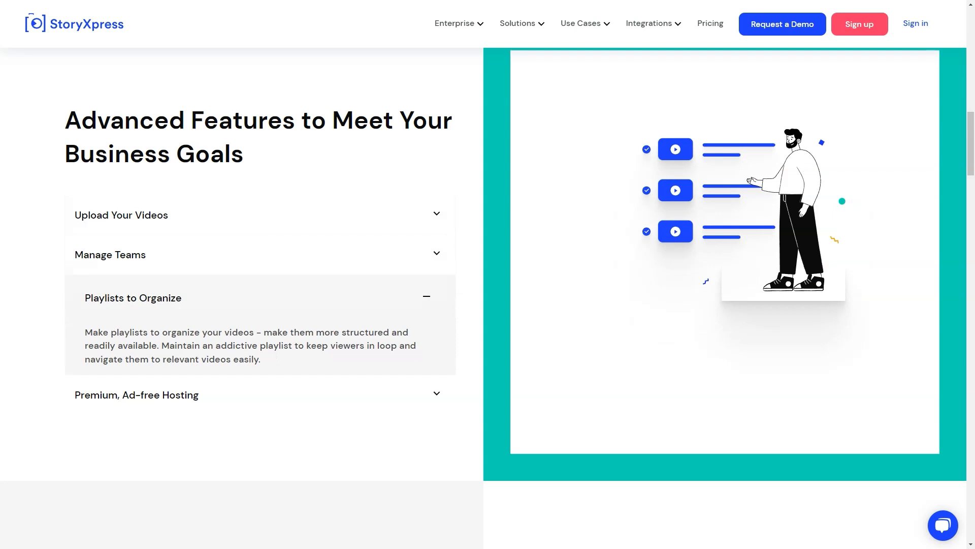
- Scroll through integrations and use cases to the 'We've Got You Covered' platforms section
{"action": "scroll", "scroll_direction": "down", "scroll_amount": 3}
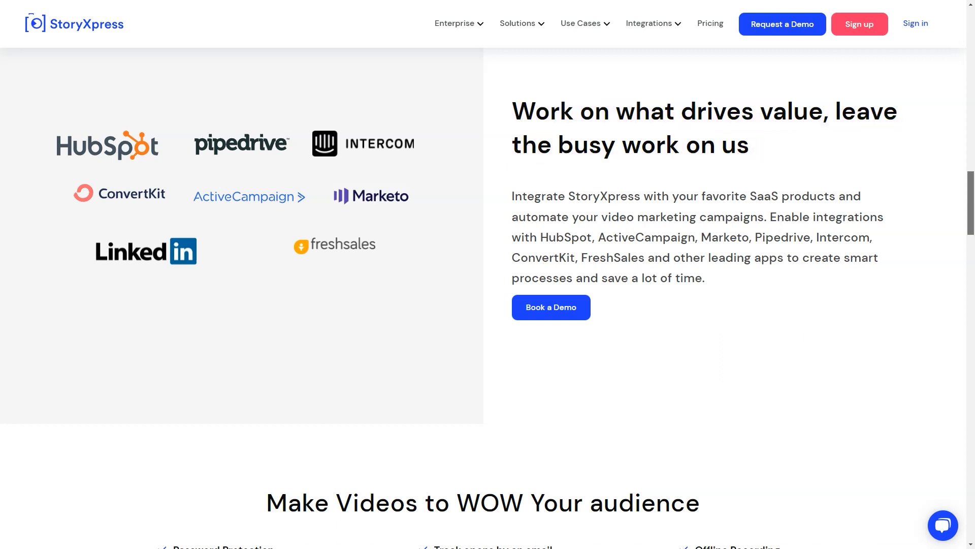
{"action": "scroll", "scroll_direction": "down", "scroll_amount": 3}
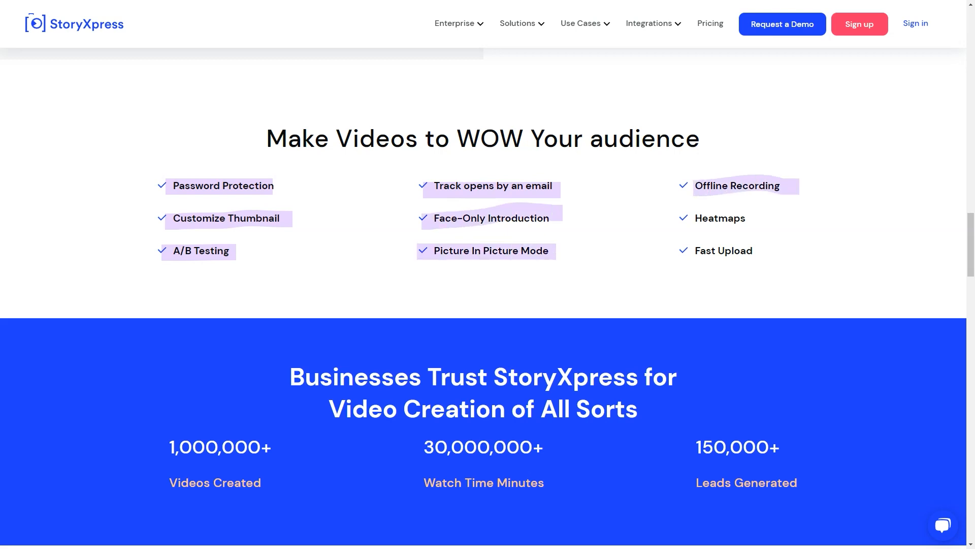
{"action": "scroll", "scroll_direction": "down", "scroll_amount": 3}
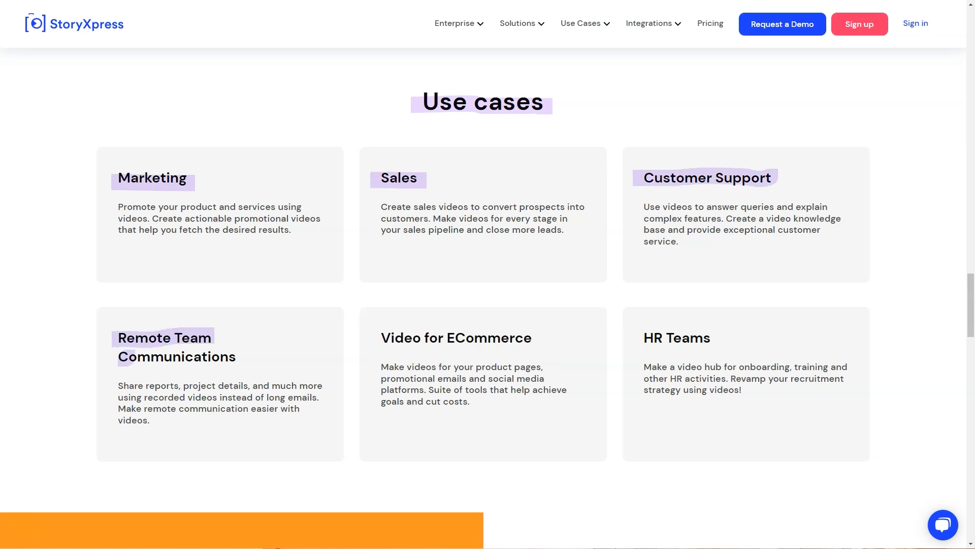
{"action": "scroll", "scroll_direction": "down", "scroll_amount": 3}
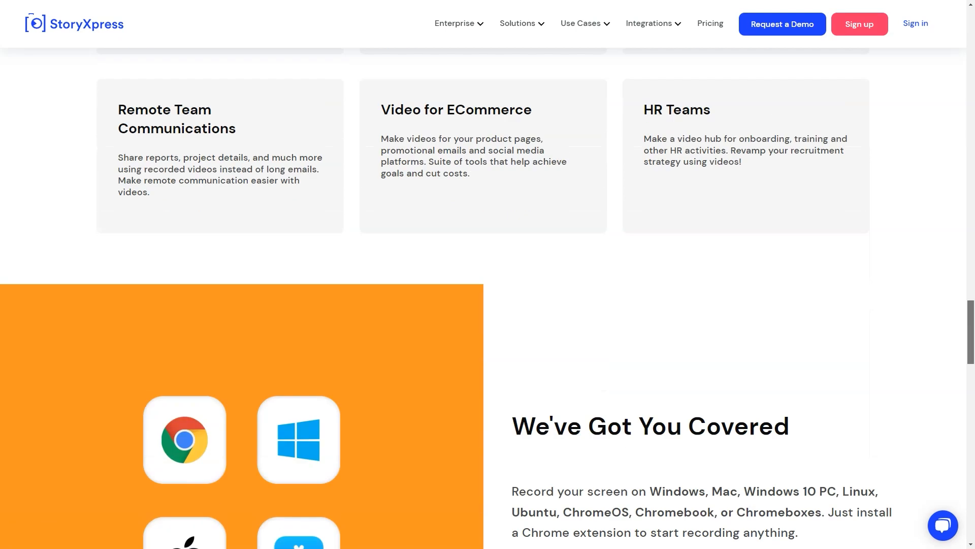
{"action": "scroll", "scroll_direction": "down", "scroll_amount": 3}
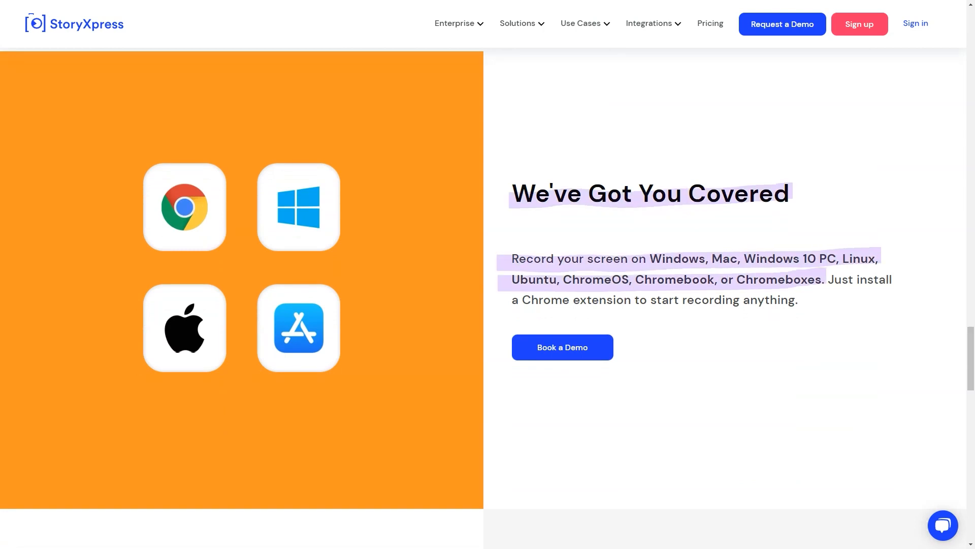
{"action": "scroll", "scroll_direction": "down", "scroll_amount": 3}
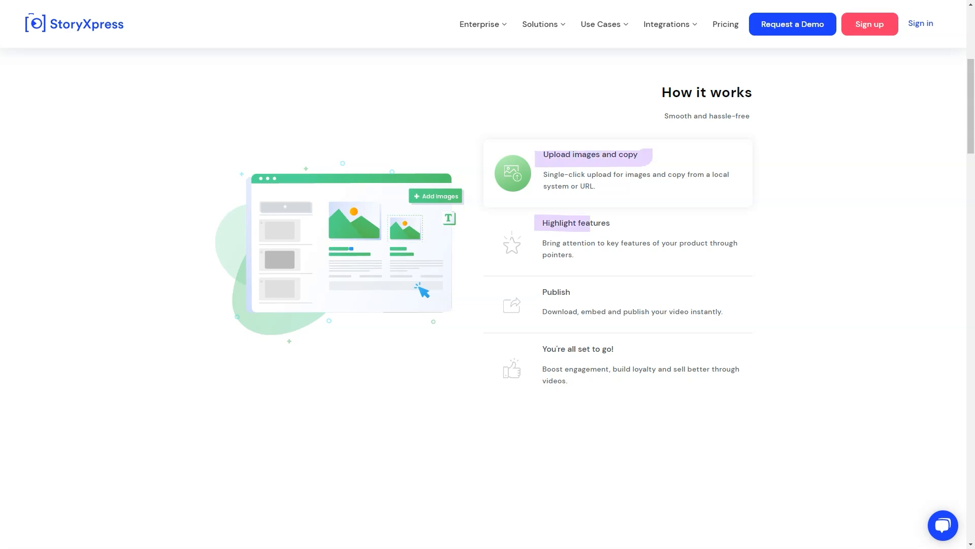
- Scroll the StoryXpress How it works steps and Features list, including closed captions and collaboration
{"action": "scroll", "scroll_direction": "down", "scroll_amount": 3}
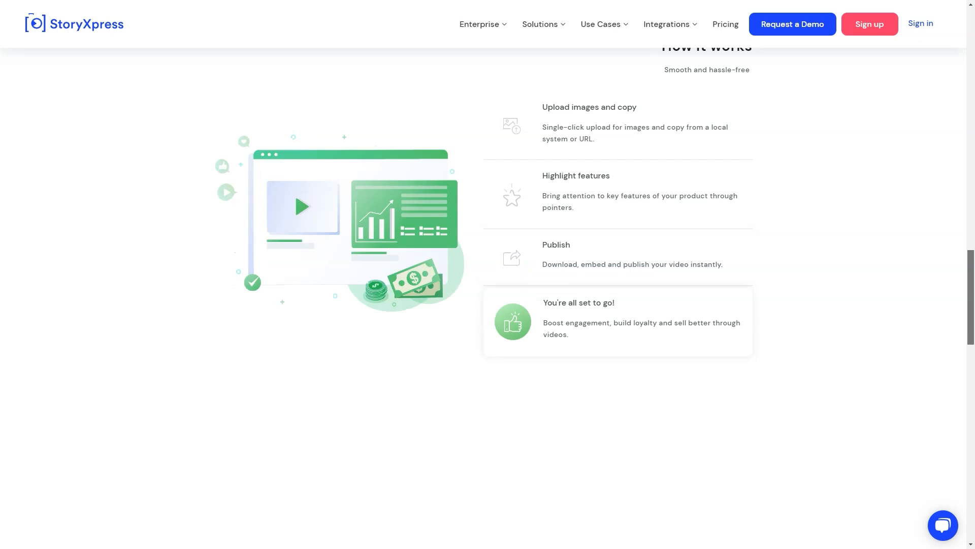
{"action": "scroll", "scroll_direction": "down", "scroll_amount": 3}
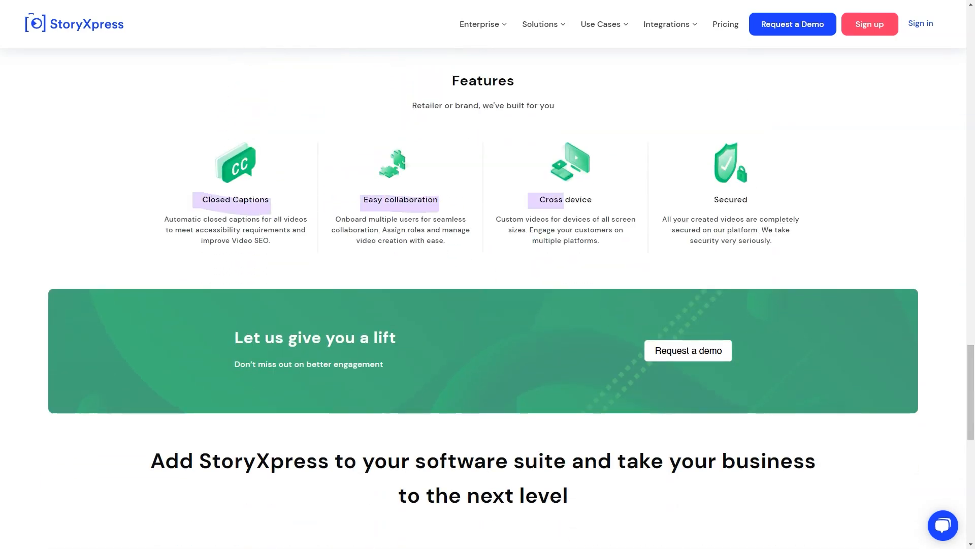
{"action": "scroll", "scroll_direction": "down", "scroll_amount": 3}
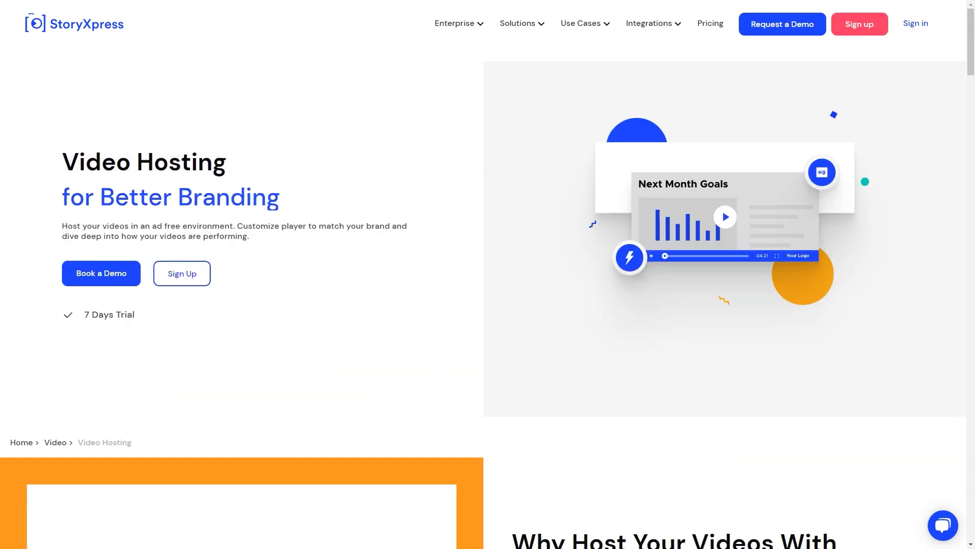
- Read the Video Hosting page, expanding the Password Protection accordion in the privacy section
{"action": "scroll", "scroll_direction": "down", "scroll_amount": 3}
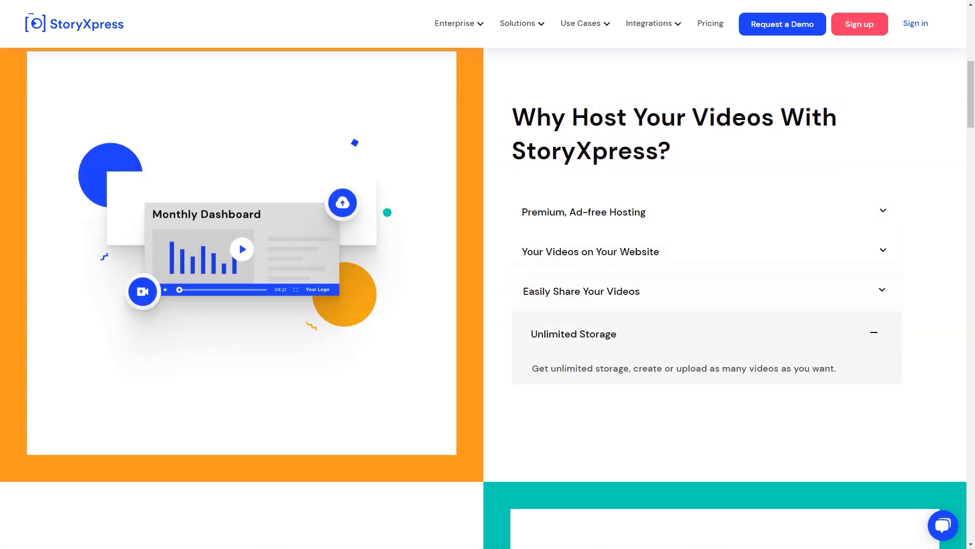
{"action": "scroll", "scroll_direction": "down", "scroll_amount": 3}
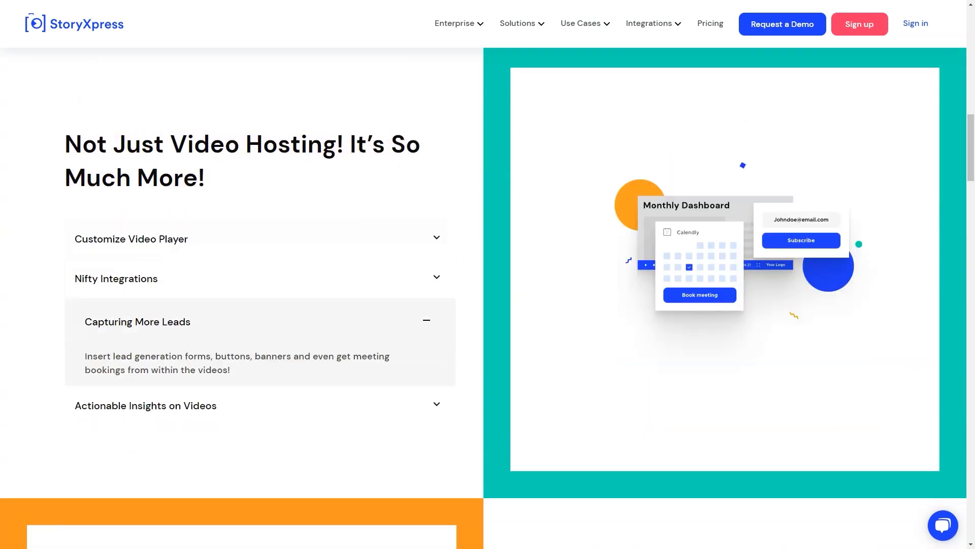
{"action": "scroll", "scroll_direction": "down", "scroll_amount": 3}
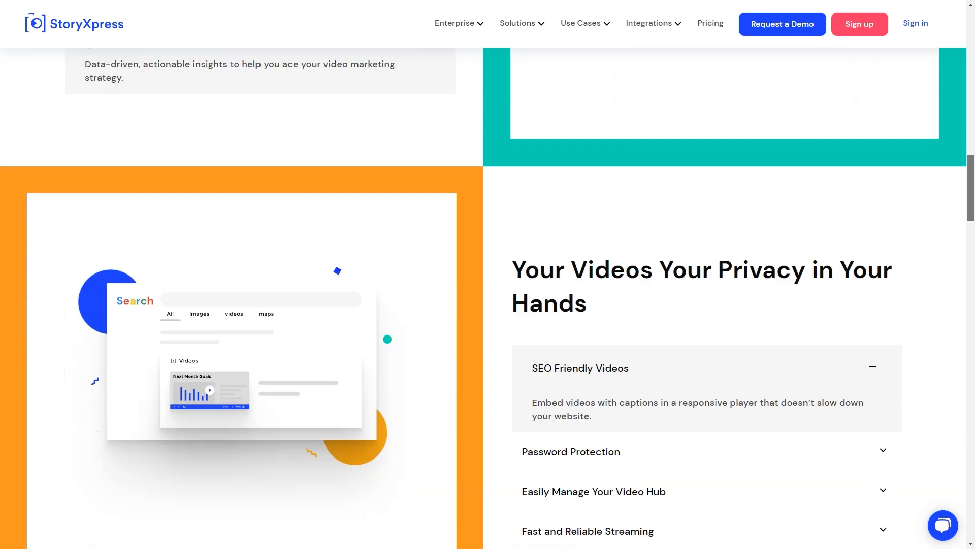
{"action": "scroll", "scroll_direction": "down", "scroll_amount": 3}
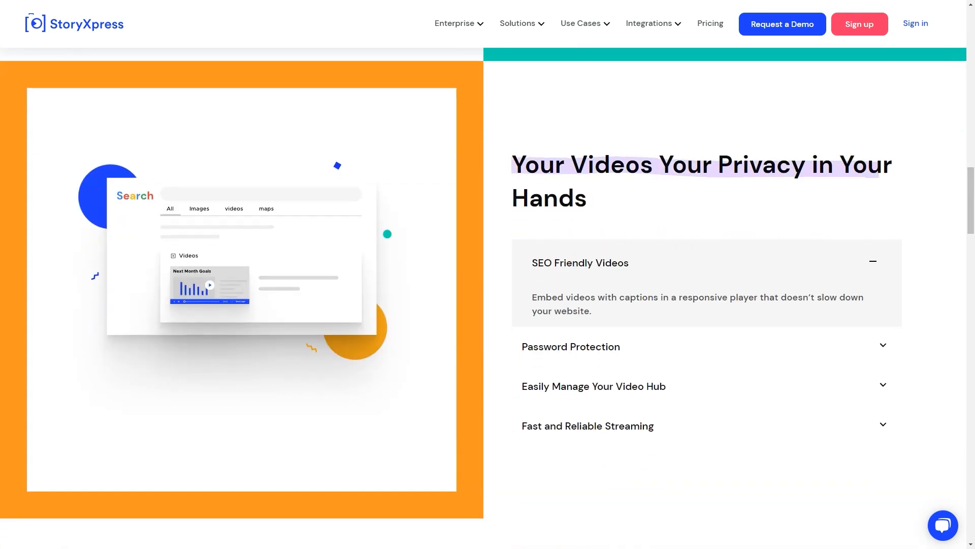
{"action": "left_click", "coordinate": [570, 346]}
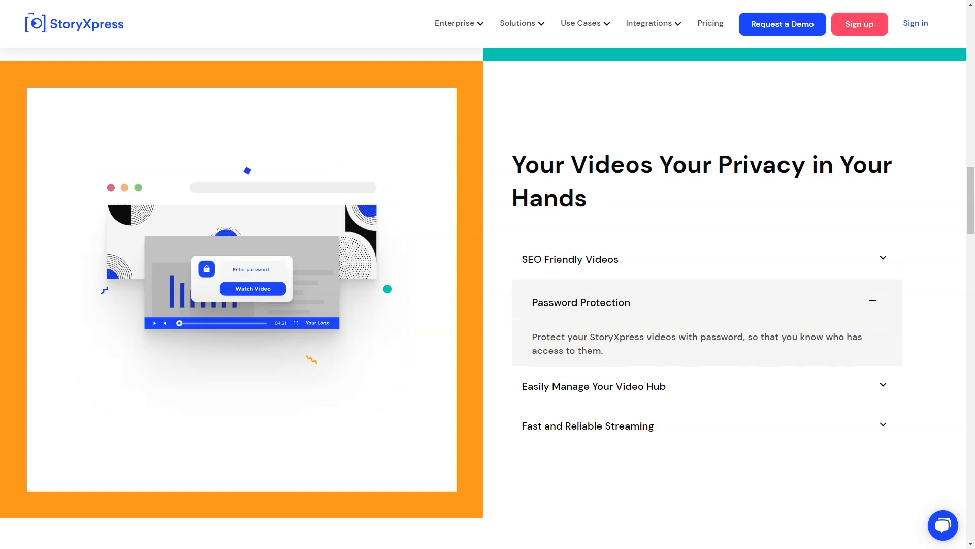
{"action": "scroll", "scroll_direction": "down", "scroll_amount": 3}
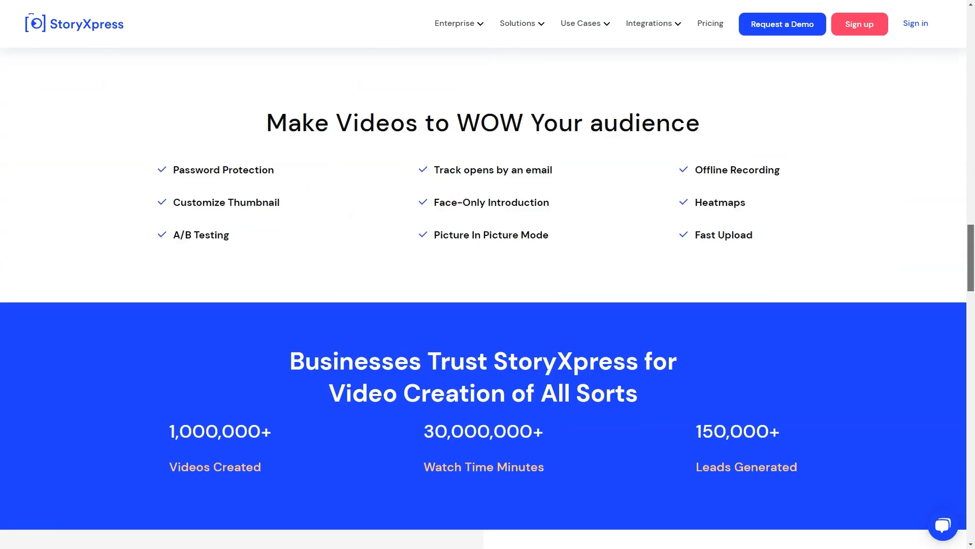
{"action": "left_click_drag", "start_coordinate": [268, 123], "coordinate": [516, 122]}
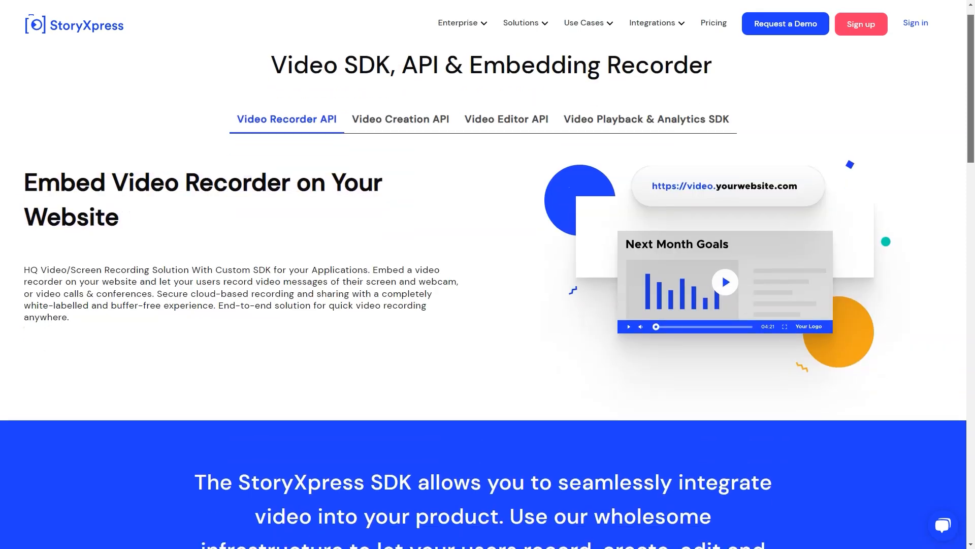
- Show the Video Creation API, Video Editor API, then Video Playback & Analytics SDK descriptions
{"action": "scroll", "scroll_direction": "down", "scroll_amount": 3}
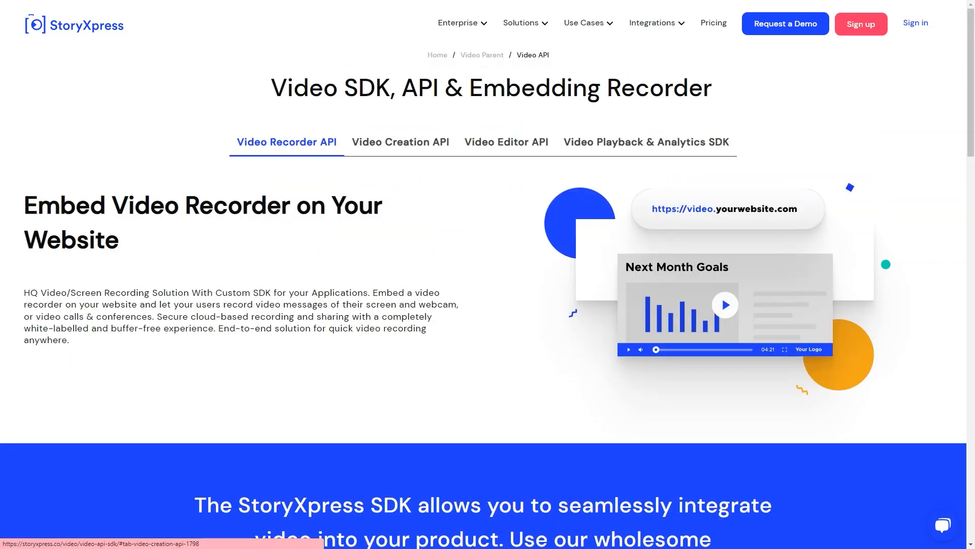
{"action": "left_click", "coordinate": [400, 141]}
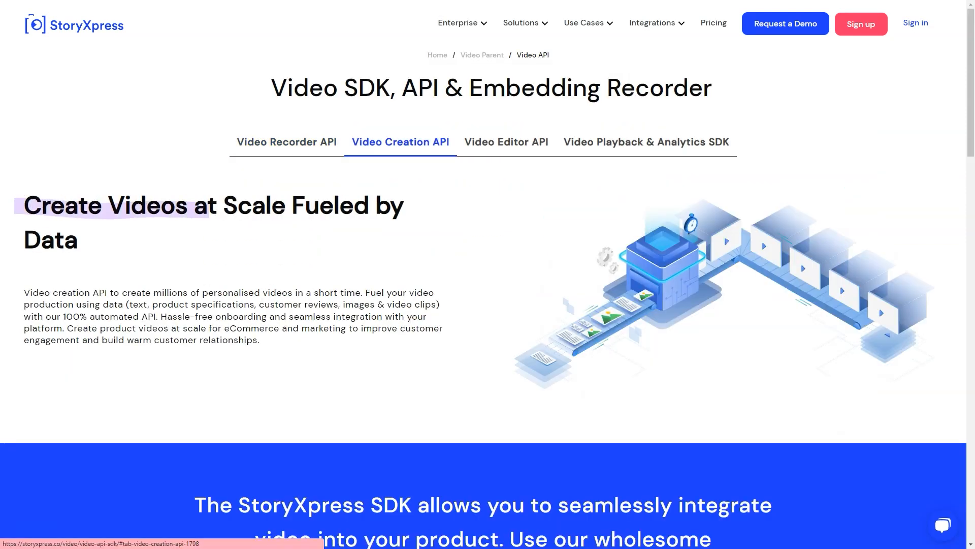
{"action": "left_click", "coordinate": [506, 142]}
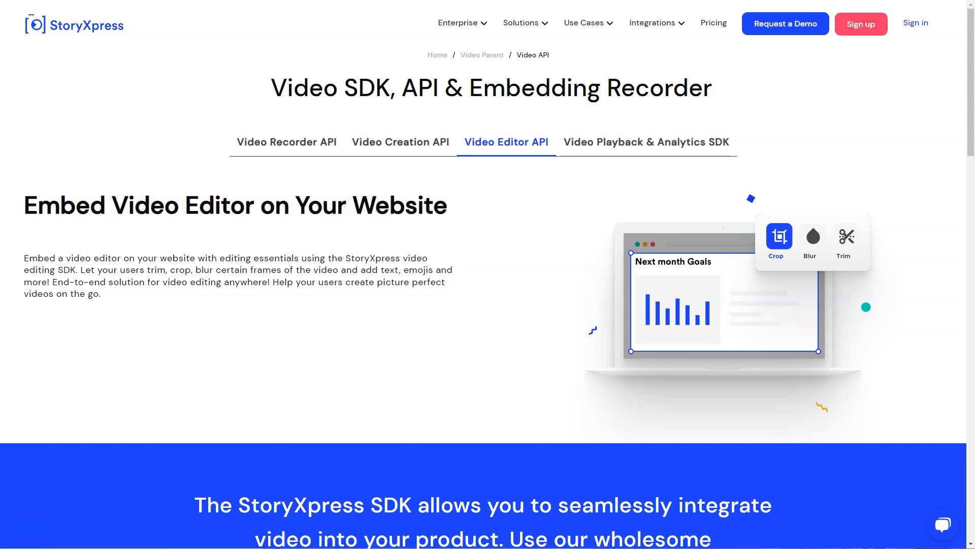
{"action": "left_click", "coordinate": [645, 142]}
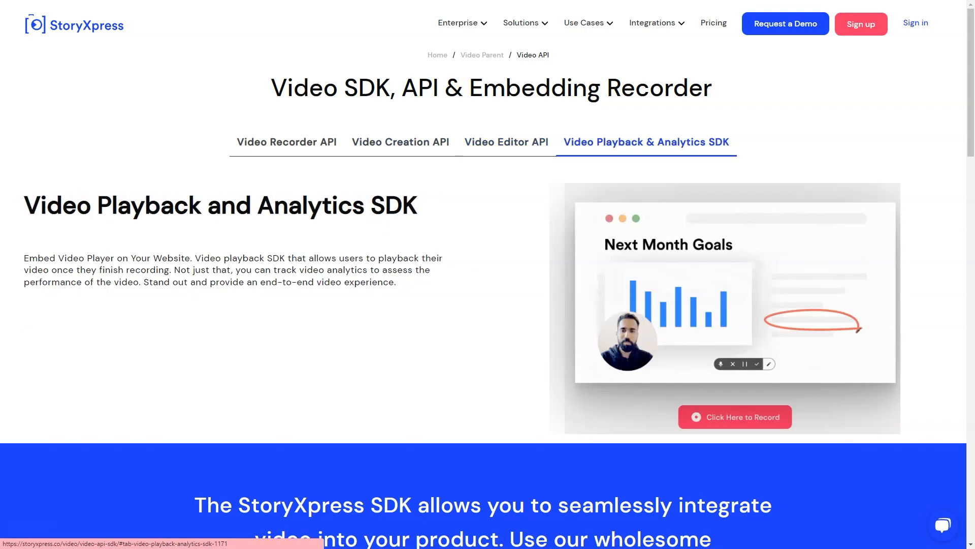